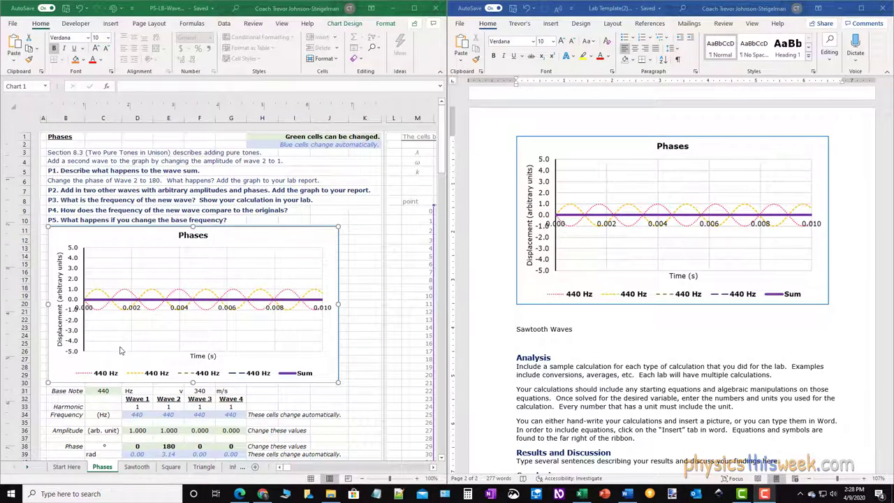
{"action": "mouse_move", "coordinate": [163, 190]}
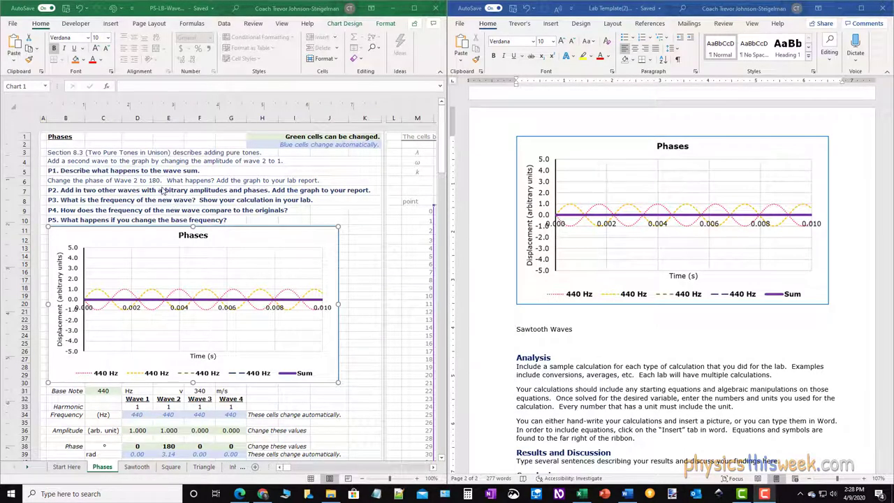
{"action": "mouse_move", "coordinate": [626, 135]}
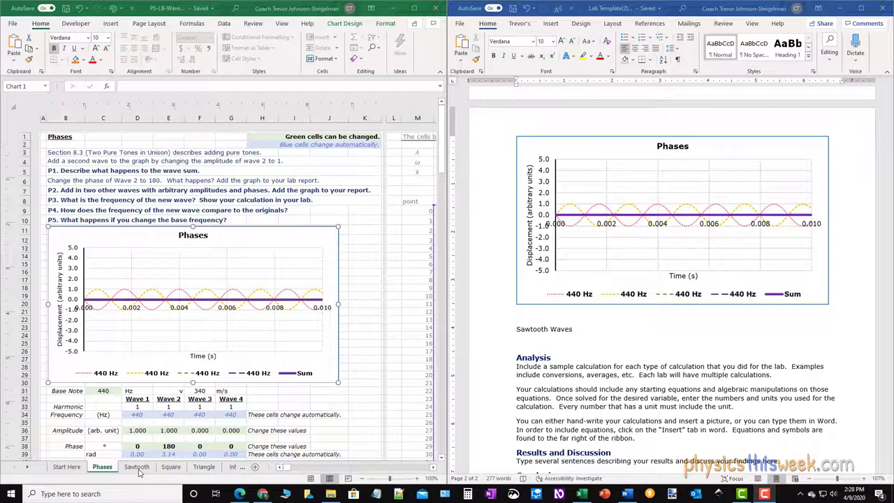
- Show the Sawtooth worksheet with its Sawtooth Wave chart and harmonic settings
{"action": "left_click", "coordinate": [137, 466]}
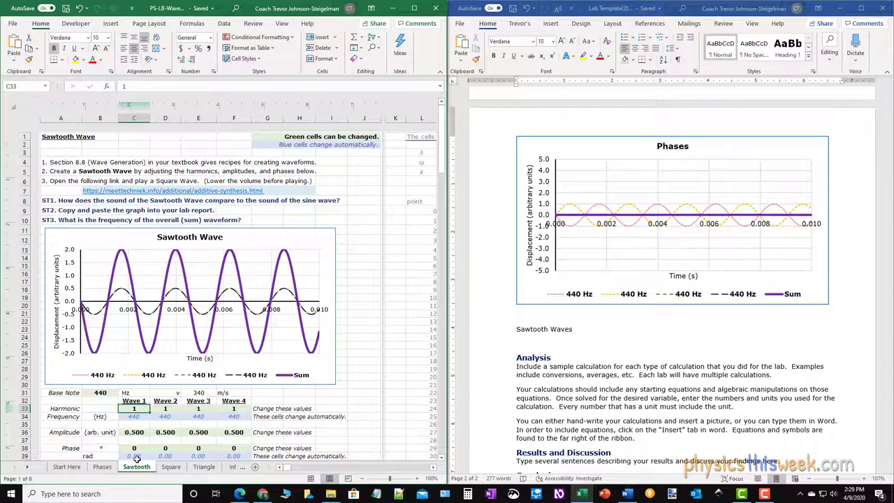
{"action": "mouse_move", "coordinate": [91, 162]}
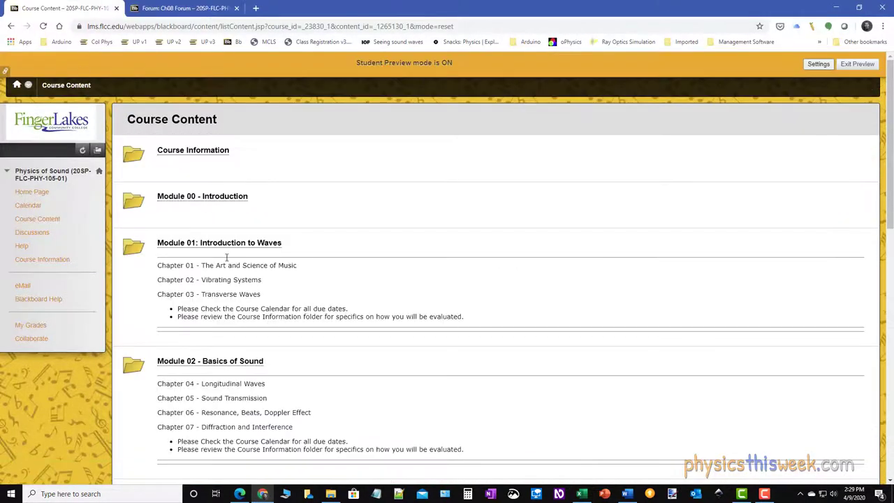
- Reach Module 04's Lab - Wave Synthesis page and launch the downloaded 08b-Waveform Reference presentation
{"action": "scroll", "scroll_direction": "down", "scroll_amount": 3}
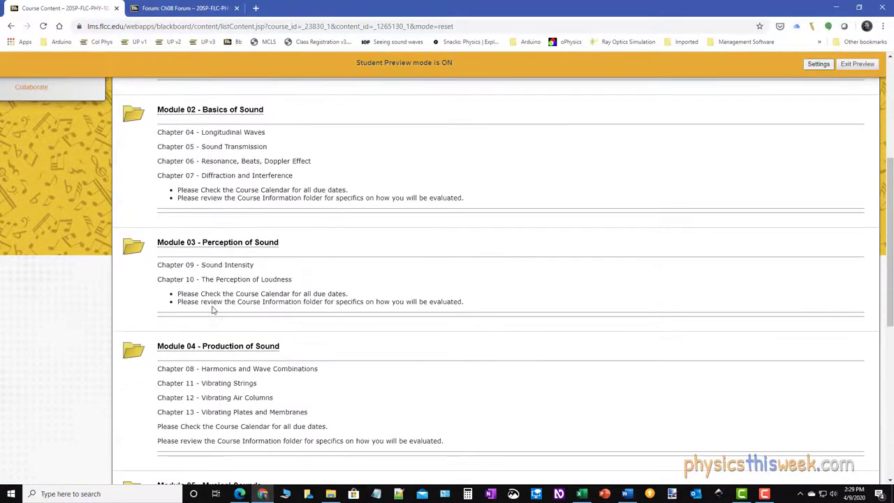
{"action": "scroll", "scroll_direction": "down", "scroll_amount": 3}
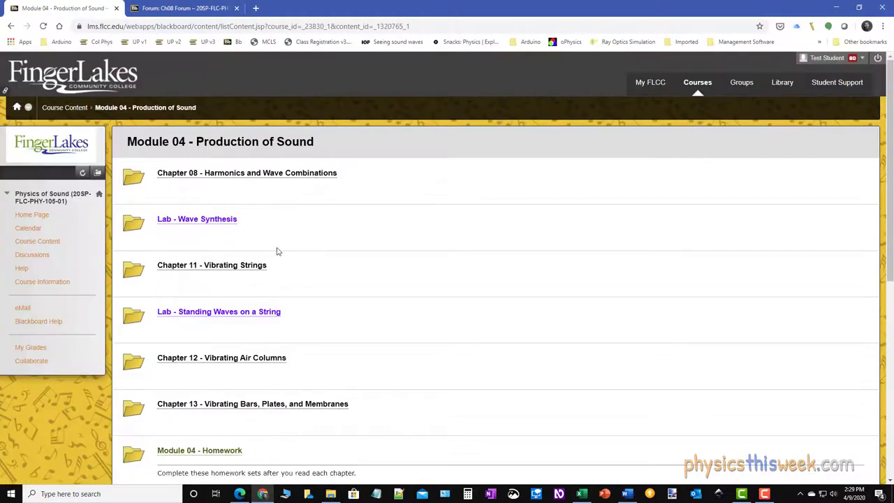
{"action": "scroll", "scroll_direction": "down", "scroll_amount": 3}
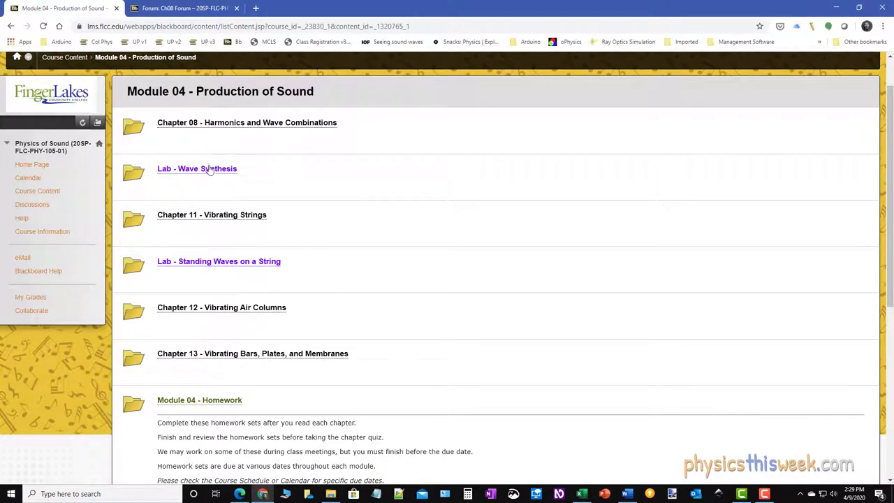
{"action": "left_click", "coordinate": [196, 168]}
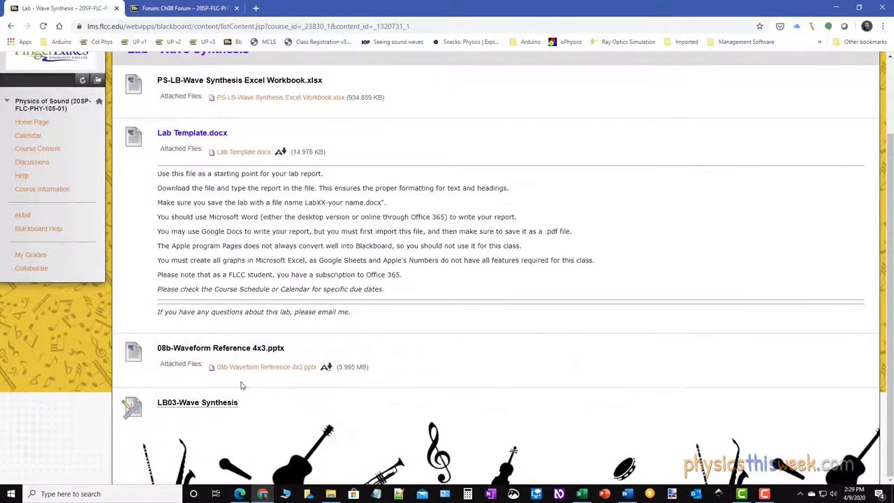
{"action": "mouse_move", "coordinate": [264, 370]}
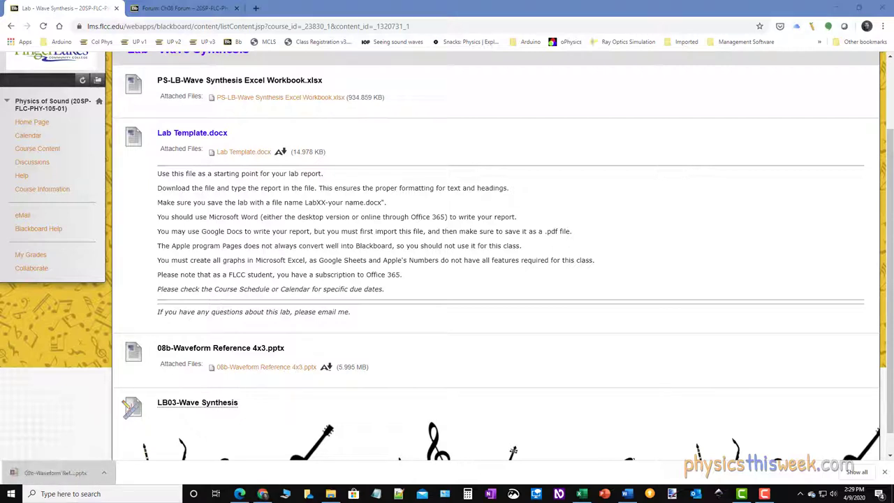
{"action": "left_click", "coordinate": [265, 367]}
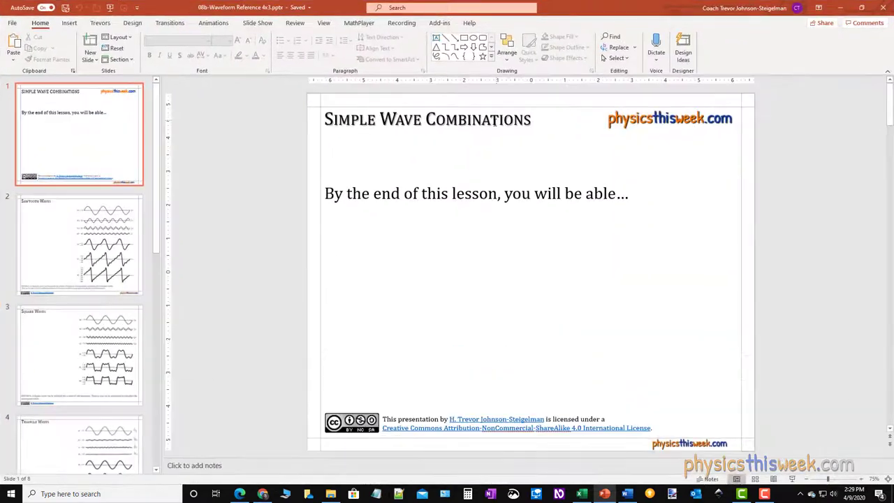
{"action": "mouse_move", "coordinate": [59, 245]}
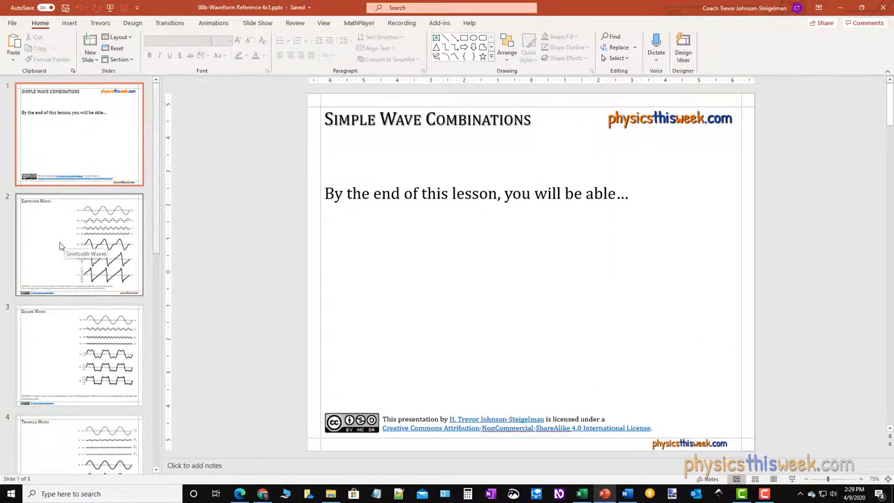
- Show slide 2, the Sawtooth Waves slide with its harmonic figure
{"action": "left_click", "coordinate": [79, 244]}
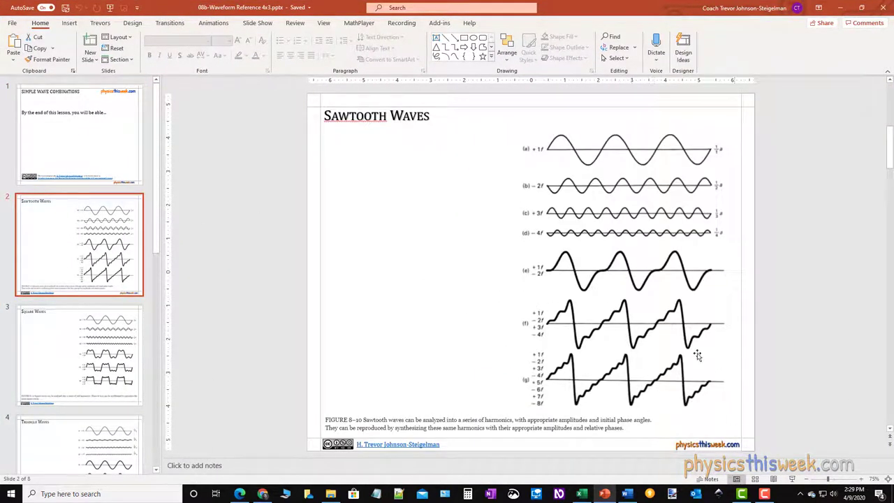
{"action": "mouse_move", "coordinate": [580, 359]}
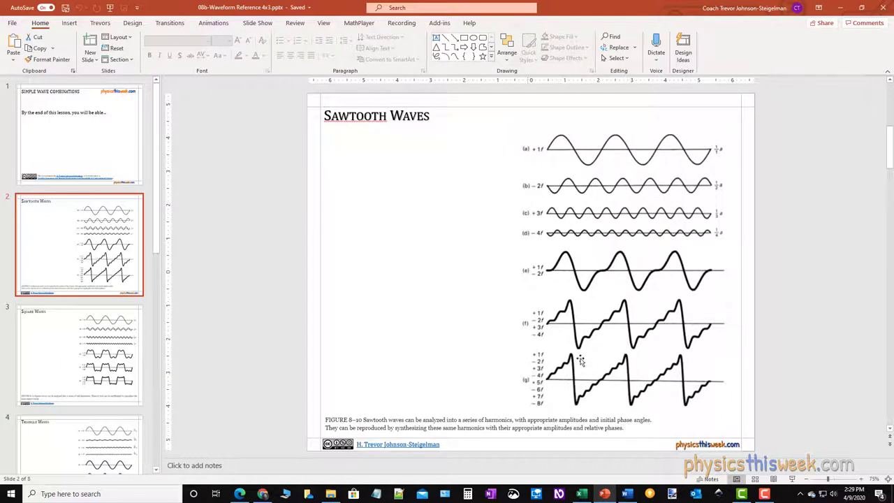
{"action": "mouse_move", "coordinate": [466, 201]}
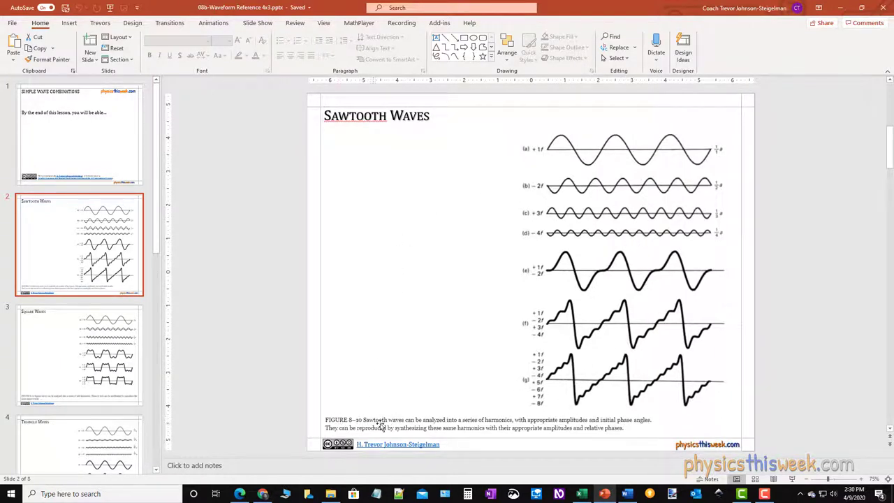
{"action": "mouse_move", "coordinate": [669, 164]}
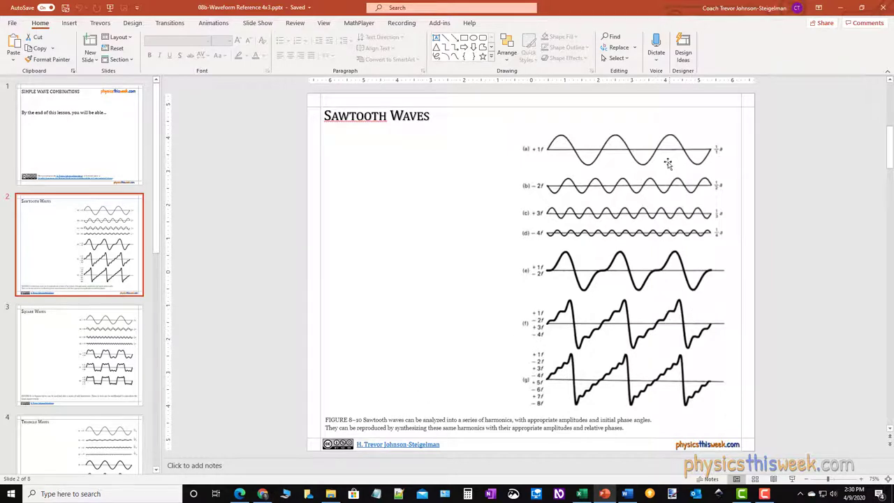
{"action": "mouse_move", "coordinate": [652, 243]}
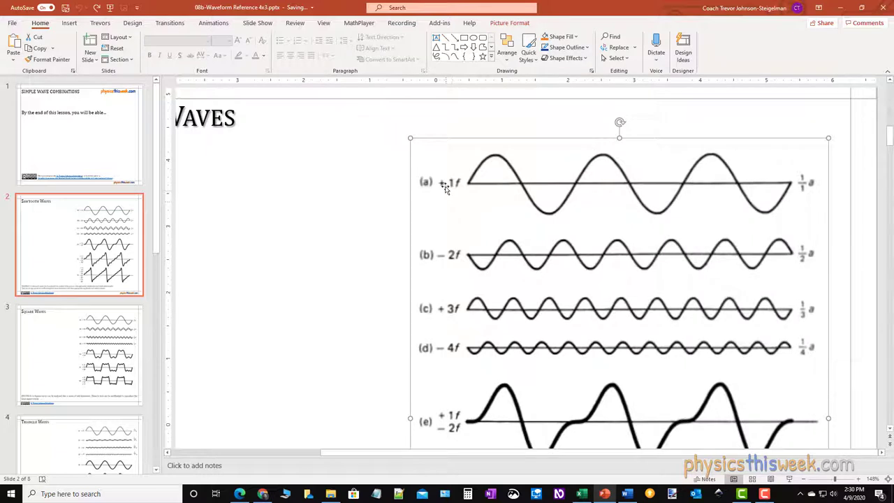
{"action": "mouse_move", "coordinate": [440, 208]}
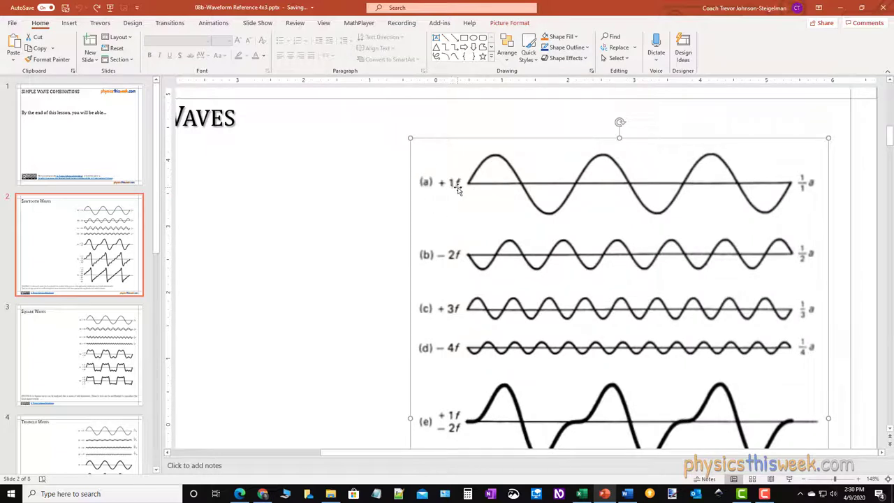
{"action": "mouse_move", "coordinate": [466, 315]}
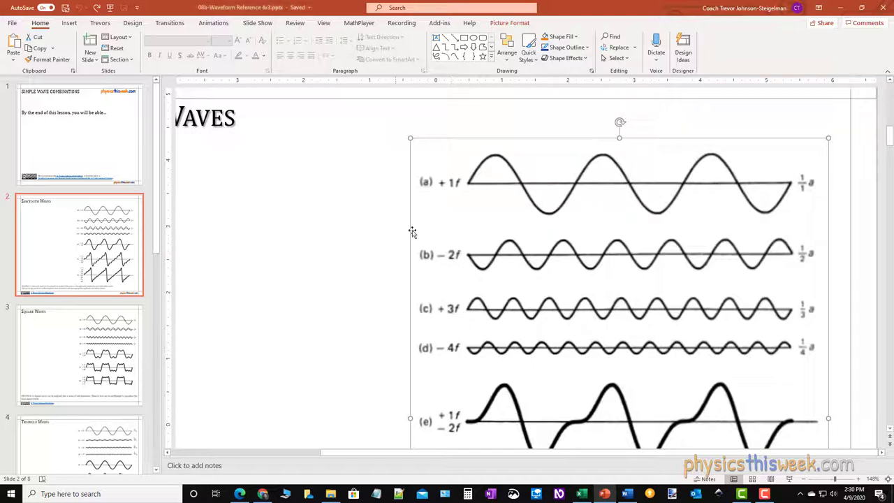
{"action": "mouse_move", "coordinate": [451, 184]}
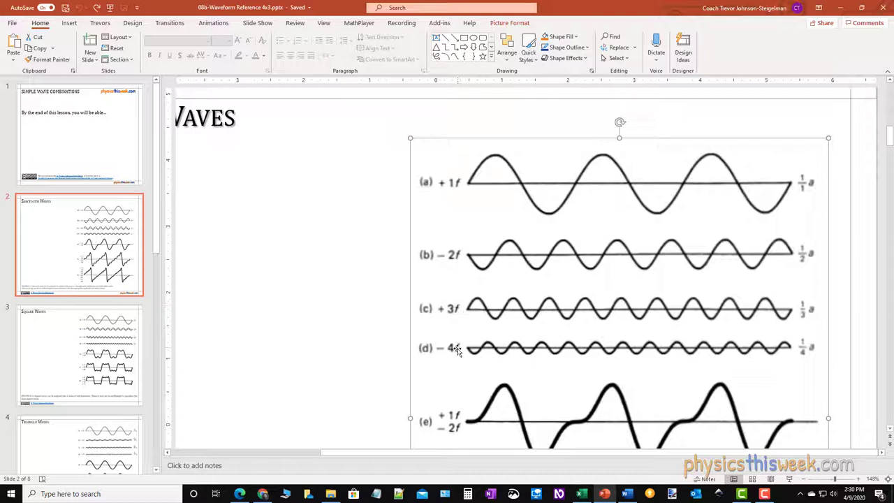
{"action": "mouse_move", "coordinate": [514, 172]}
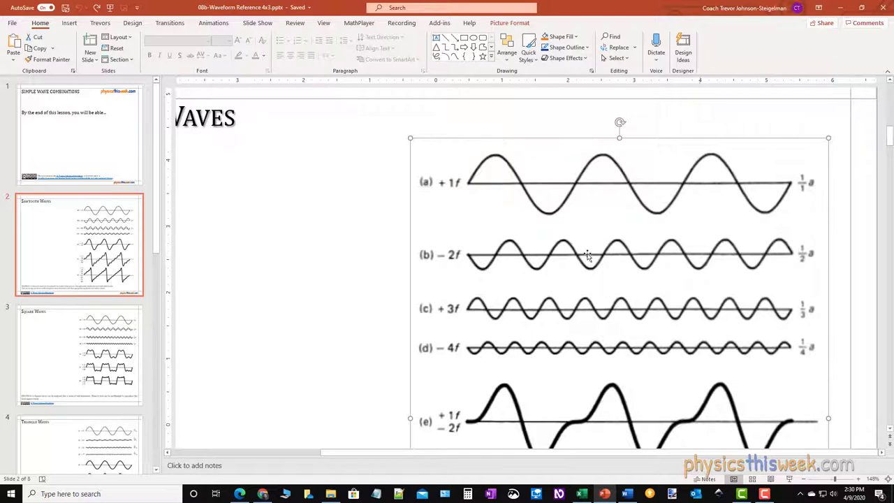
{"action": "mouse_move", "coordinate": [443, 258]}
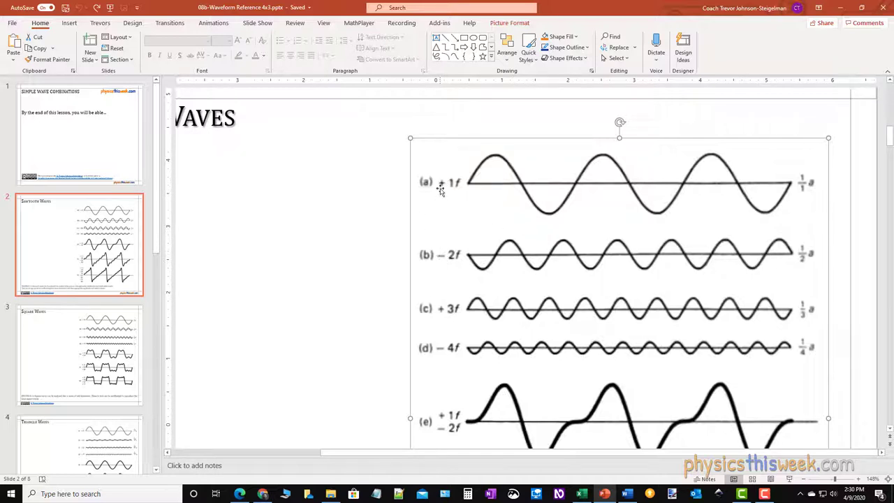
{"action": "mouse_move", "coordinate": [444, 252]}
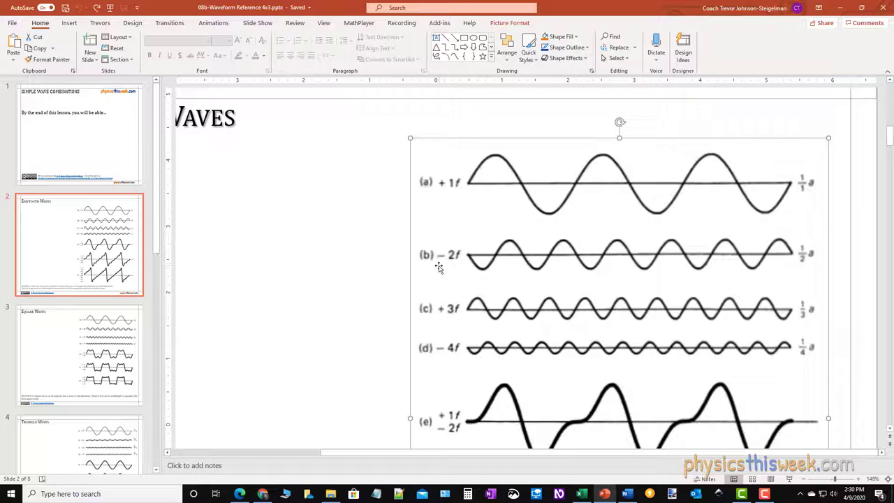
{"action": "mouse_move", "coordinate": [463, 196]}
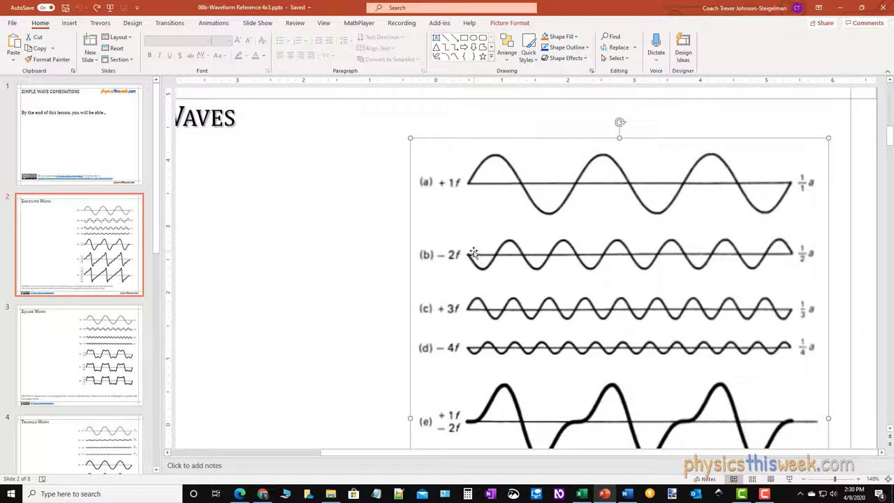
{"action": "mouse_move", "coordinate": [510, 242]}
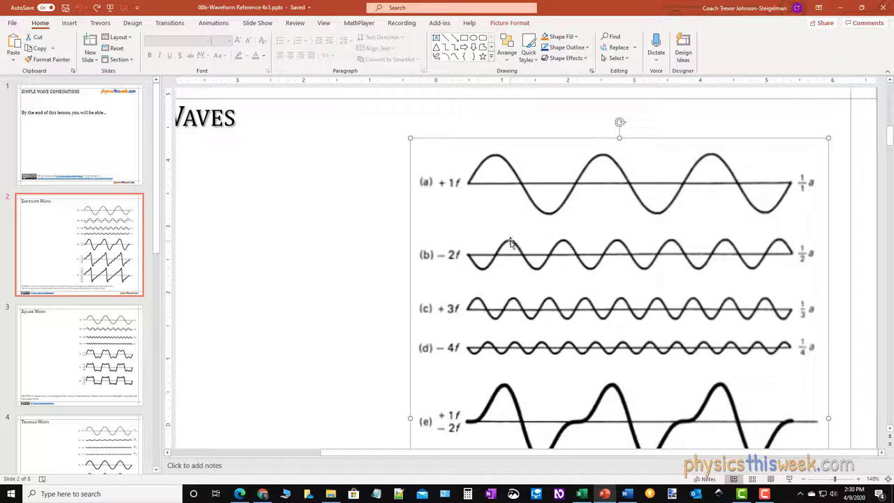
{"action": "mouse_move", "coordinate": [337, 241]}
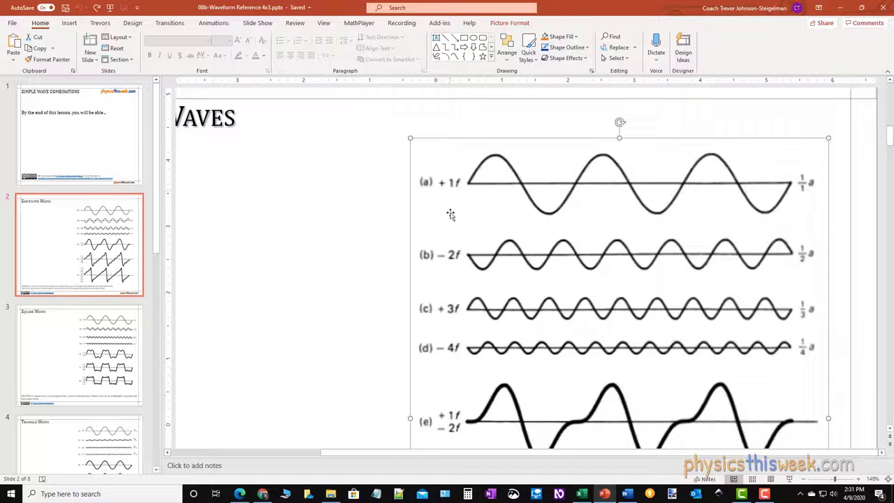
{"action": "mouse_move", "coordinate": [449, 189]}
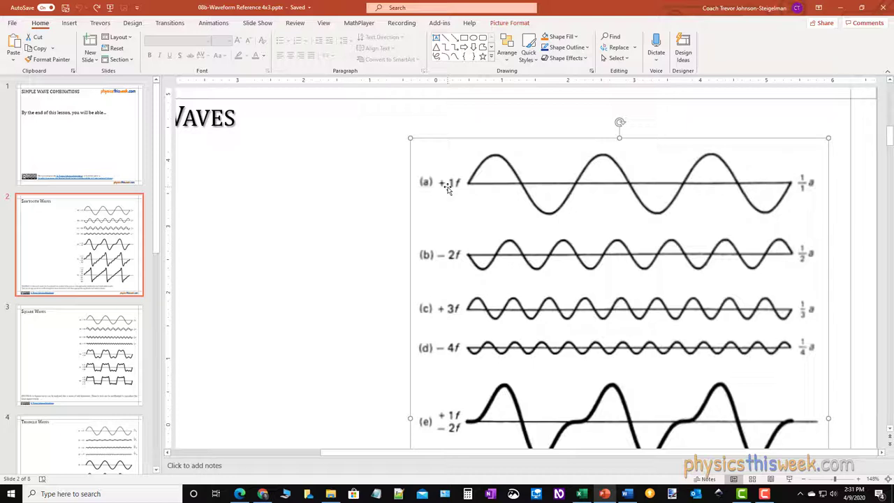
{"action": "mouse_move", "coordinate": [479, 269]}
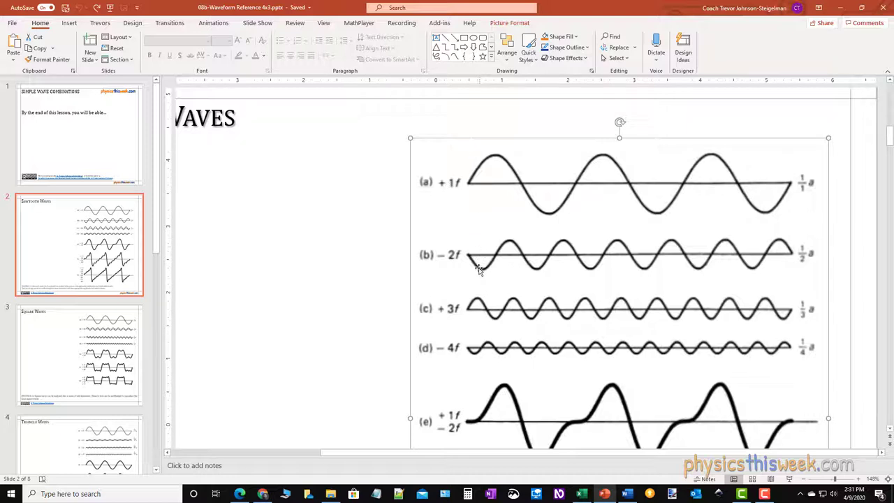
{"action": "mouse_move", "coordinate": [478, 232]}
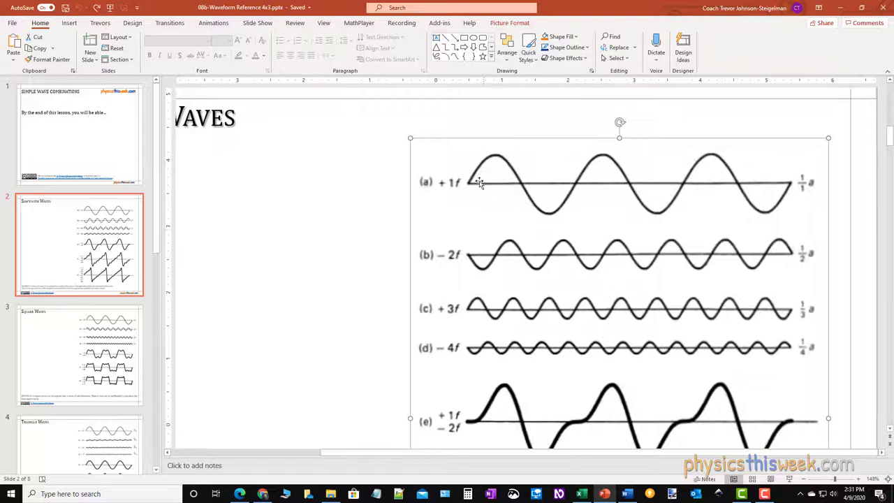
{"action": "mouse_move", "coordinate": [444, 189]}
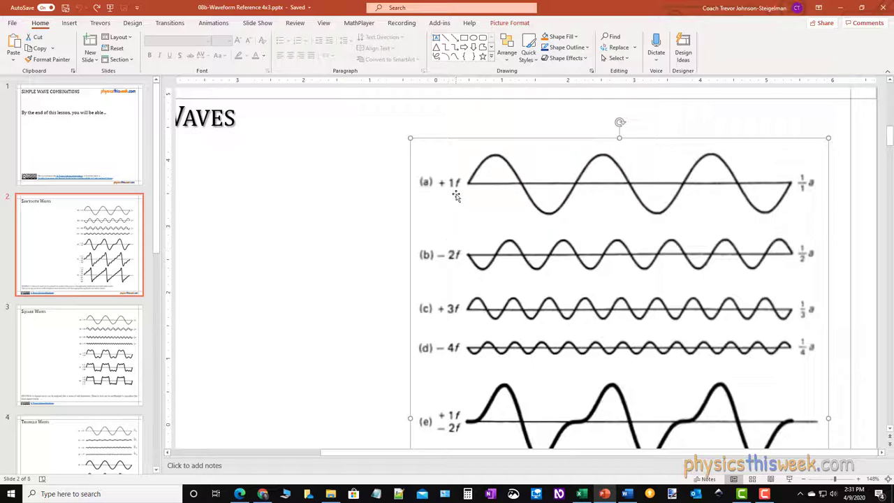
{"action": "mouse_move", "coordinate": [441, 193]}
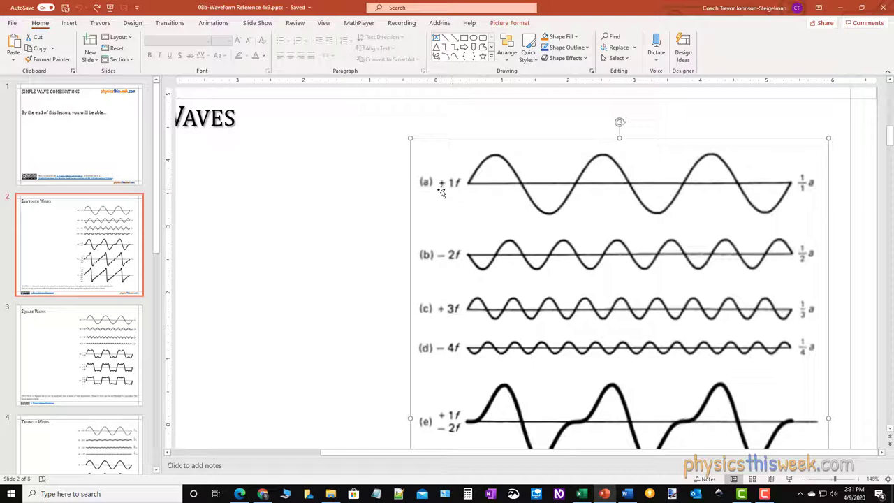
{"action": "mouse_move", "coordinate": [440, 321]}
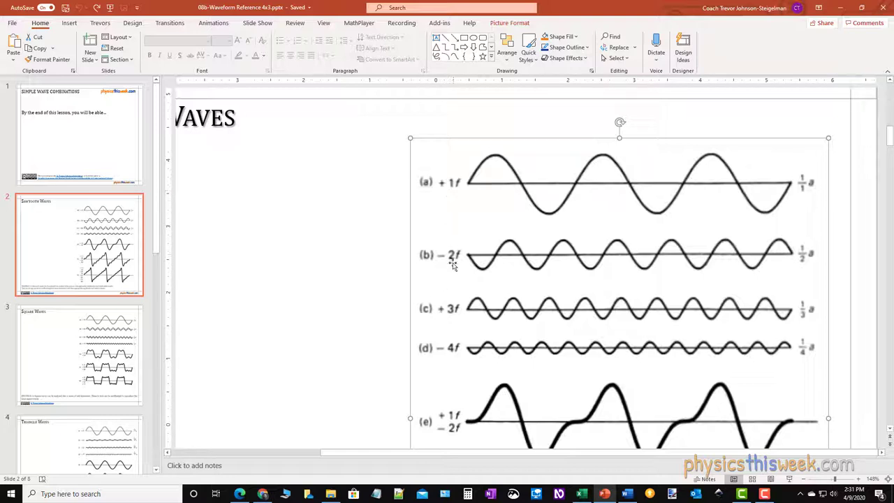
{"action": "mouse_move", "coordinate": [463, 188]}
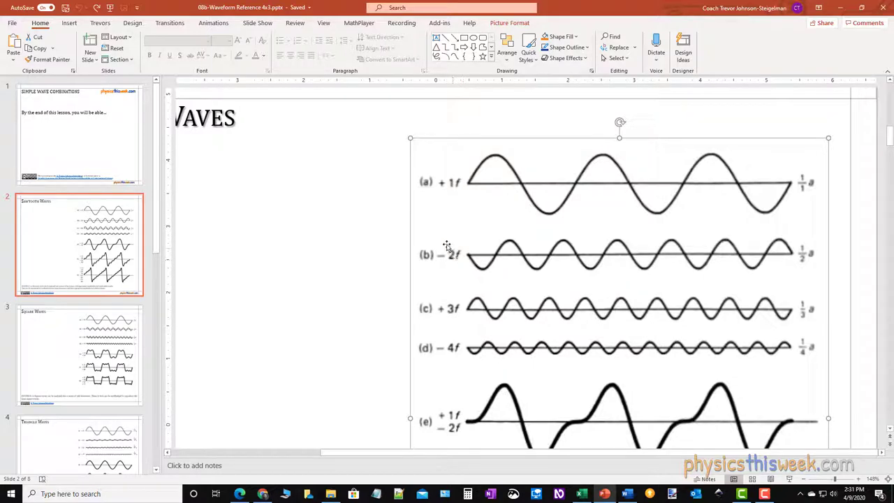
{"action": "mouse_move", "coordinate": [782, 176]}
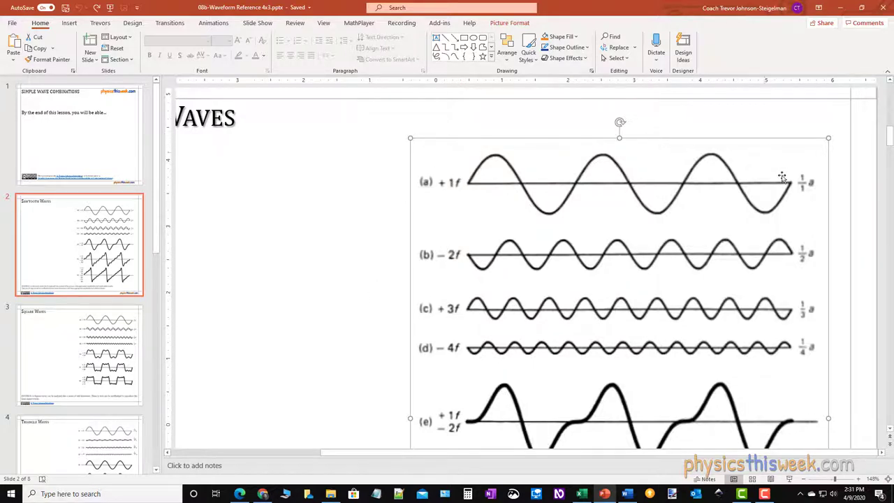
{"action": "mouse_move", "coordinate": [807, 201]}
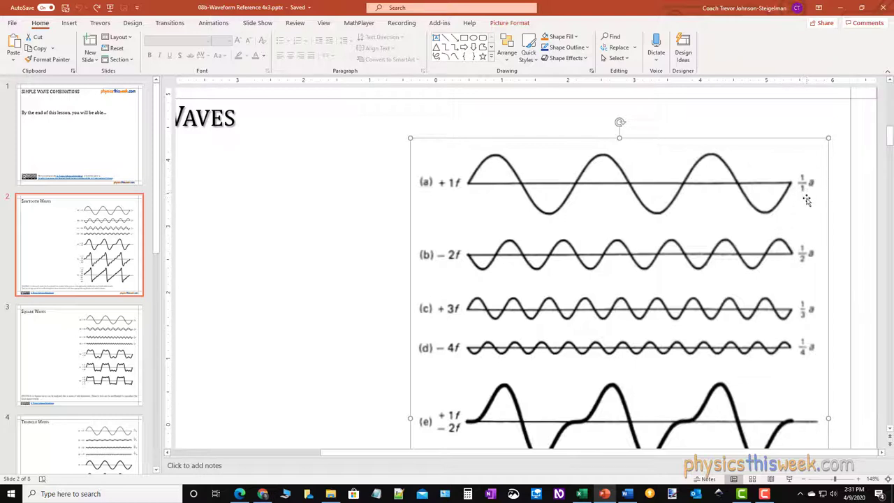
{"action": "mouse_move", "coordinate": [815, 186]}
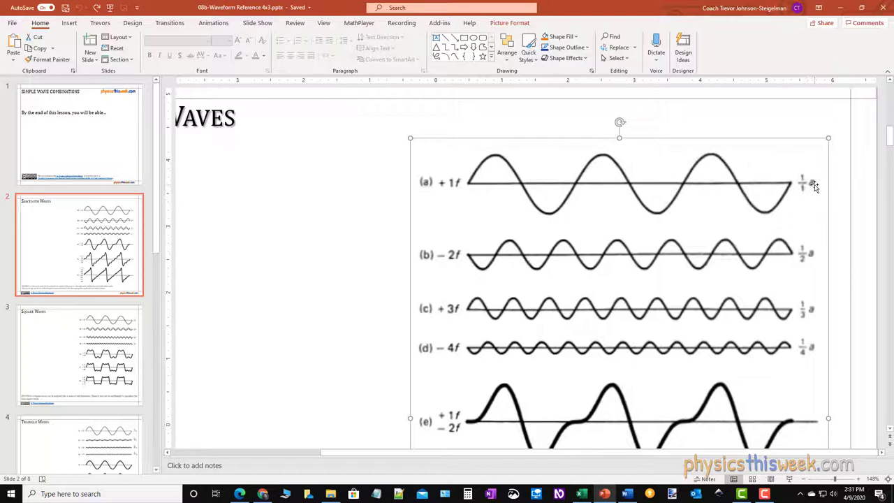
{"action": "mouse_move", "coordinate": [797, 203]}
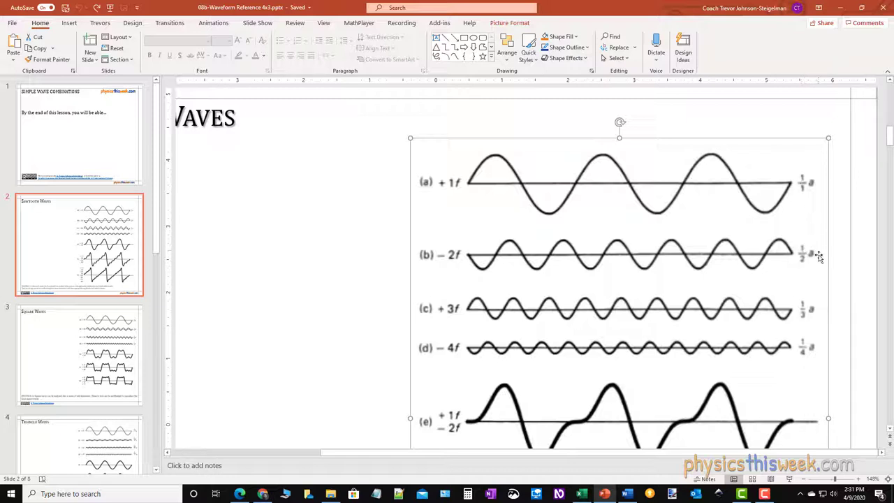
{"action": "mouse_move", "coordinate": [805, 261]}
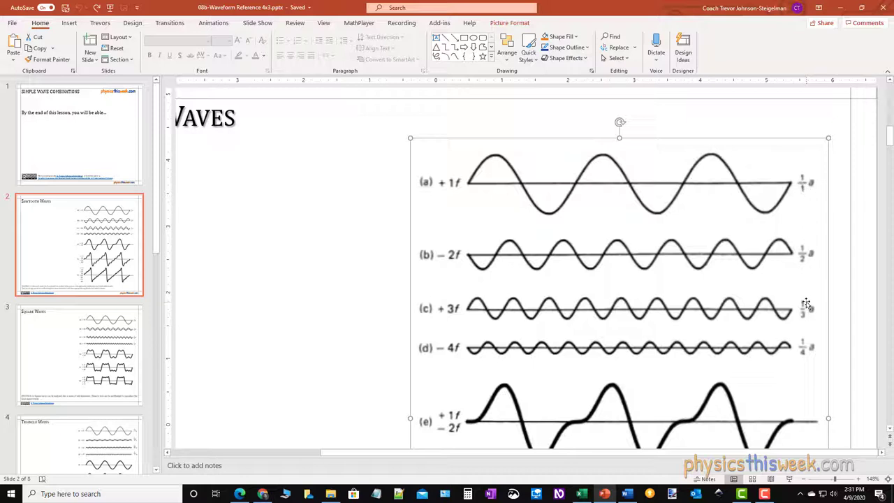
{"action": "mouse_move", "coordinate": [808, 352]}
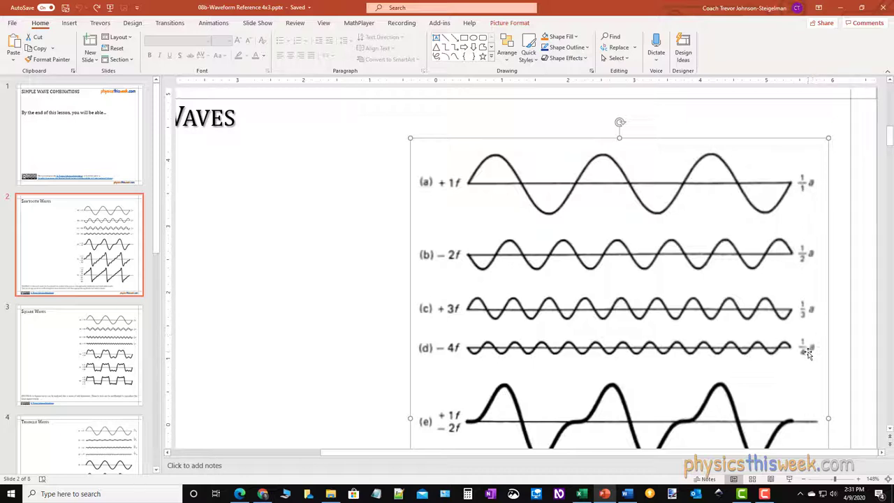
{"action": "mouse_move", "coordinate": [514, 216]}
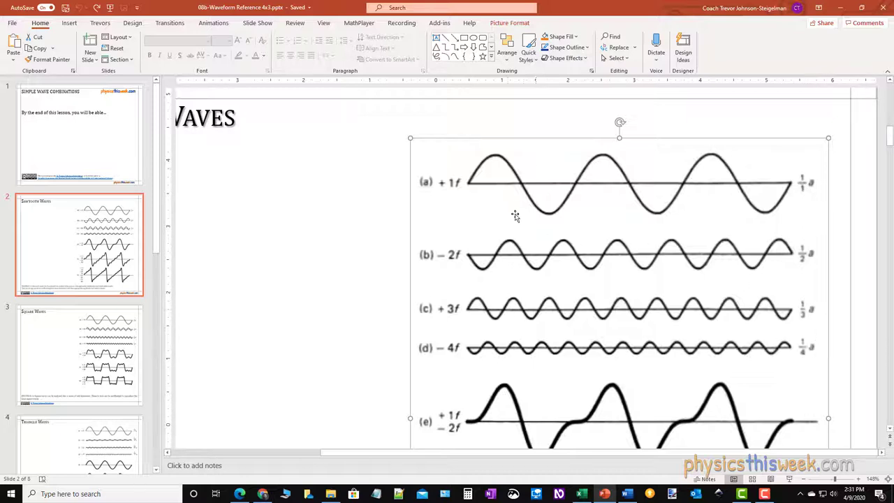
{"action": "mouse_move", "coordinate": [611, 12]}
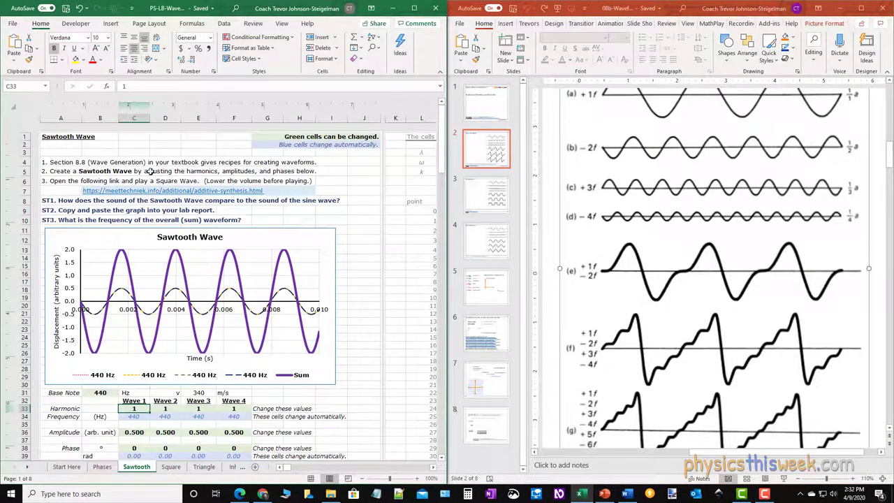
- Set Wave 1's amplitude in C36 to 1, raising its 440 Hz wave and the Sum curve
{"action": "scroll", "scroll_direction": "down", "scroll_amount": 3}
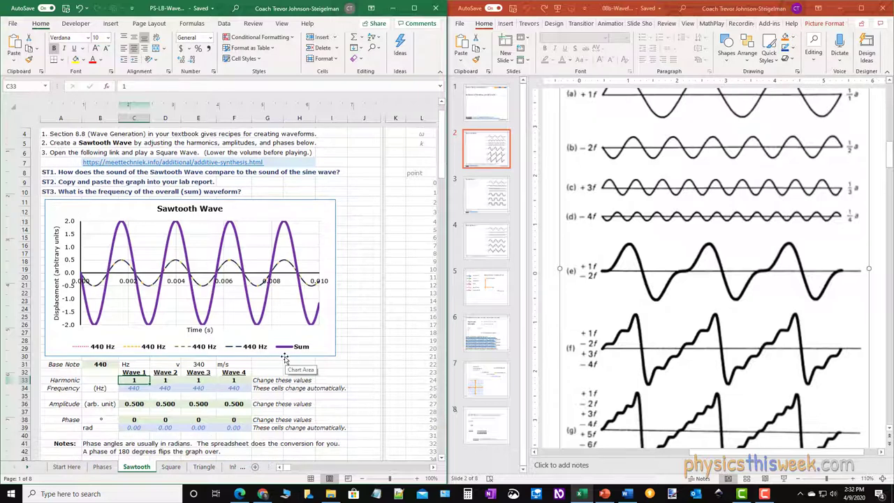
{"action": "mouse_move", "coordinate": [92, 353]}
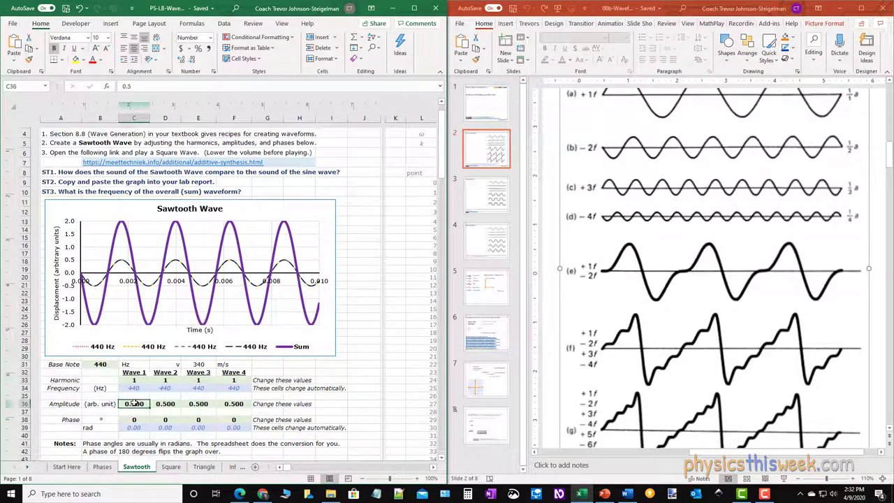
{"action": "type", "text": "1"}
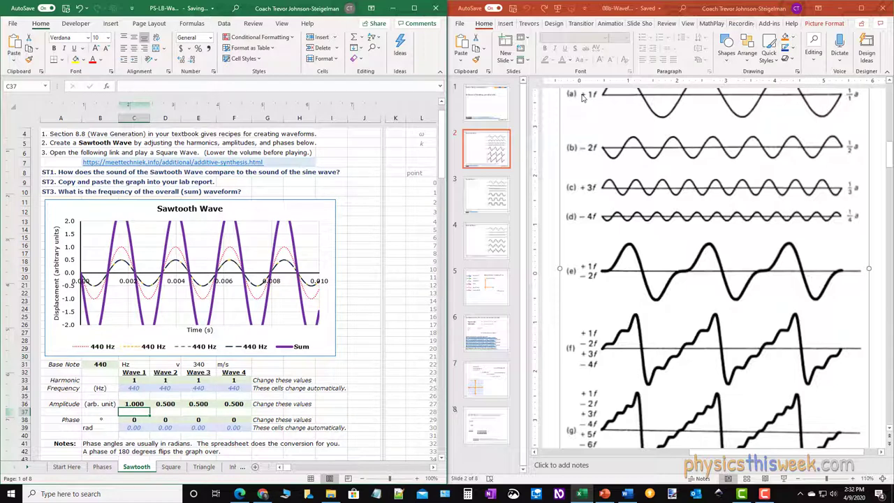
{"action": "mouse_move", "coordinate": [168, 381]}
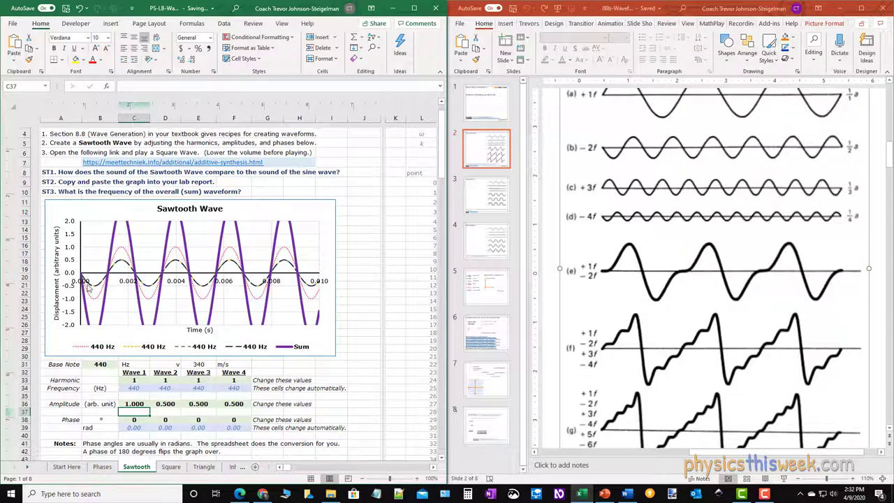
{"action": "mouse_move", "coordinate": [162, 420]}
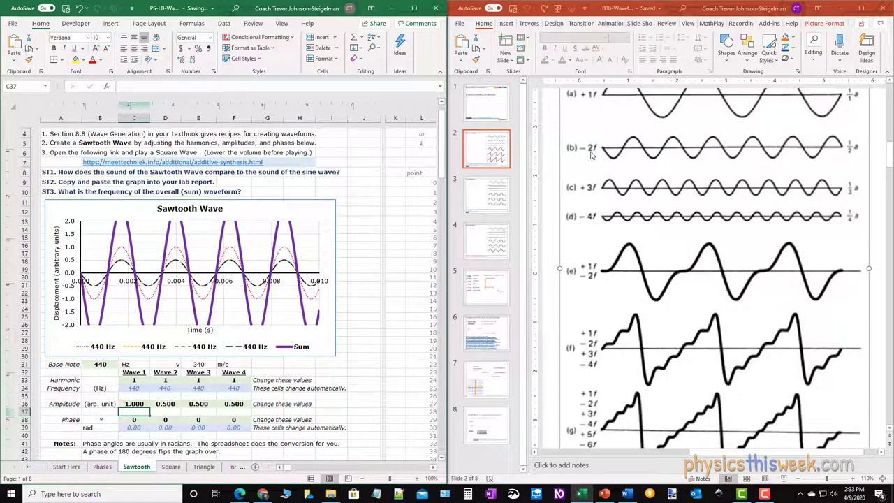
- Make Wave 2 harmonic 2 (880 Hz) in D33 with phase 180 in D38
{"action": "left_click", "coordinate": [165, 380]}
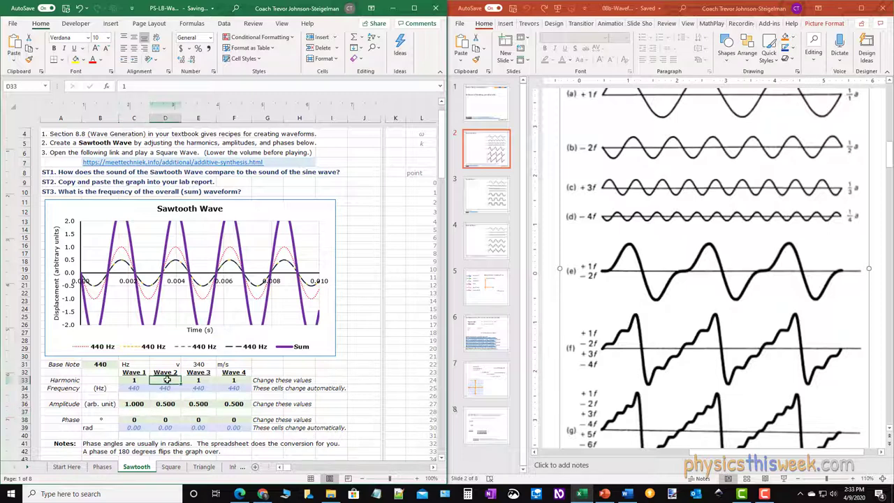
{"action": "type", "text": "2"}
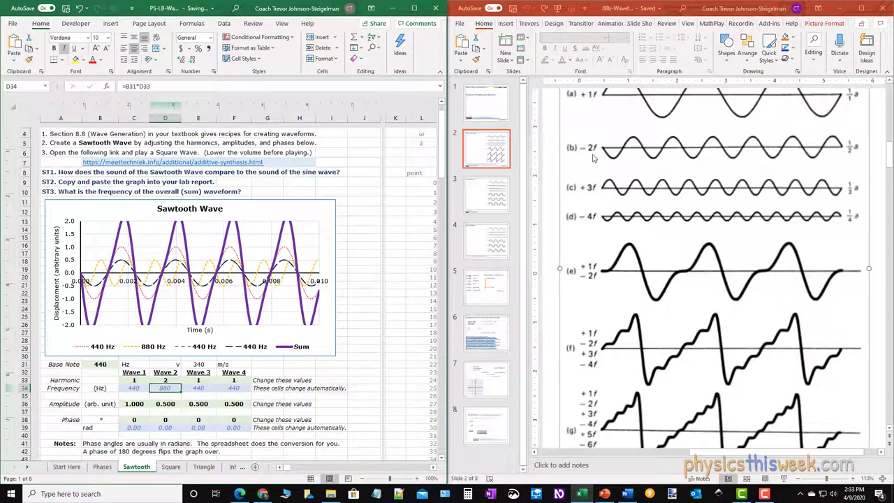
{"action": "mouse_move", "coordinate": [827, 163]}
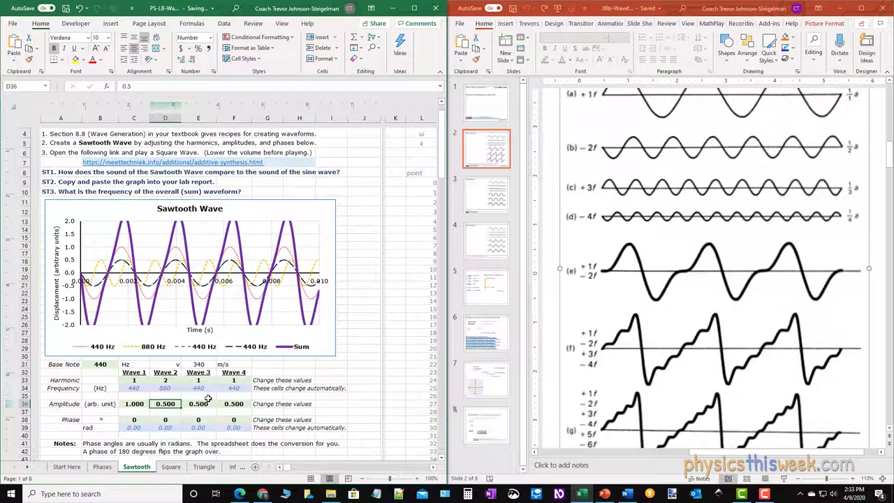
{"action": "left_click", "coordinate": [165, 412]}
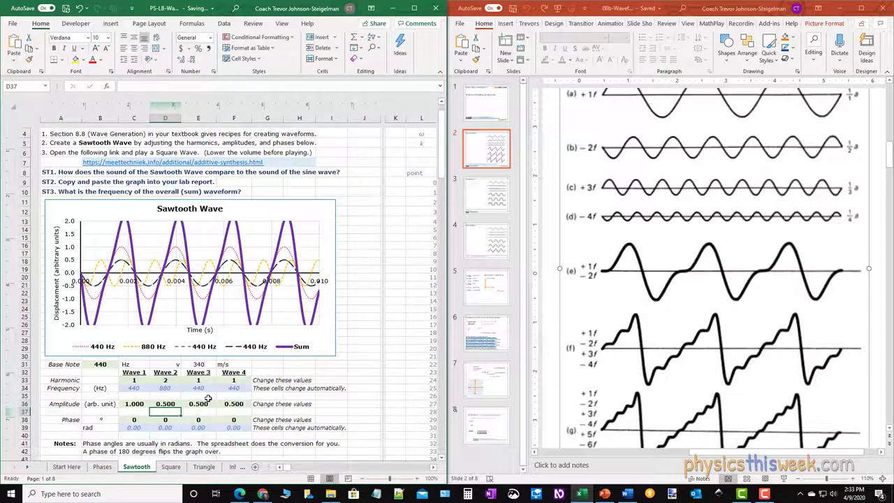
{"action": "left_click", "coordinate": [165, 403]}
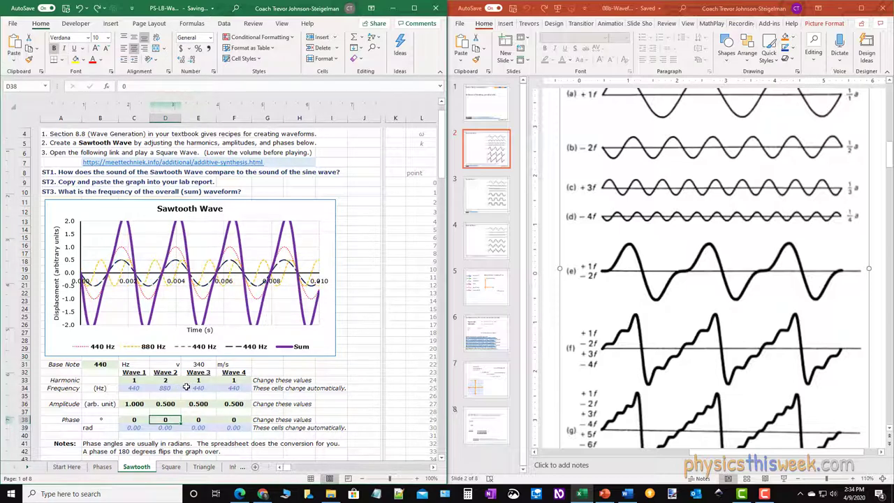
{"action": "type", "text": "180"}
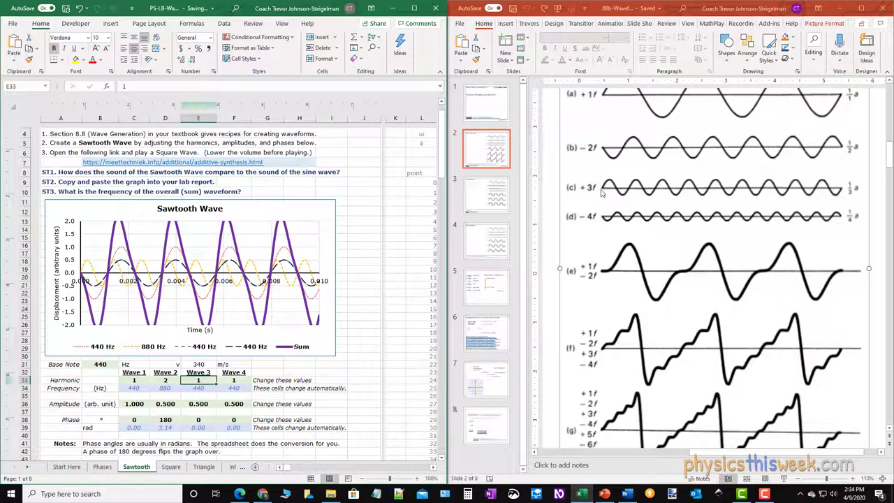
{"action": "mouse_move", "coordinate": [567, 140]}
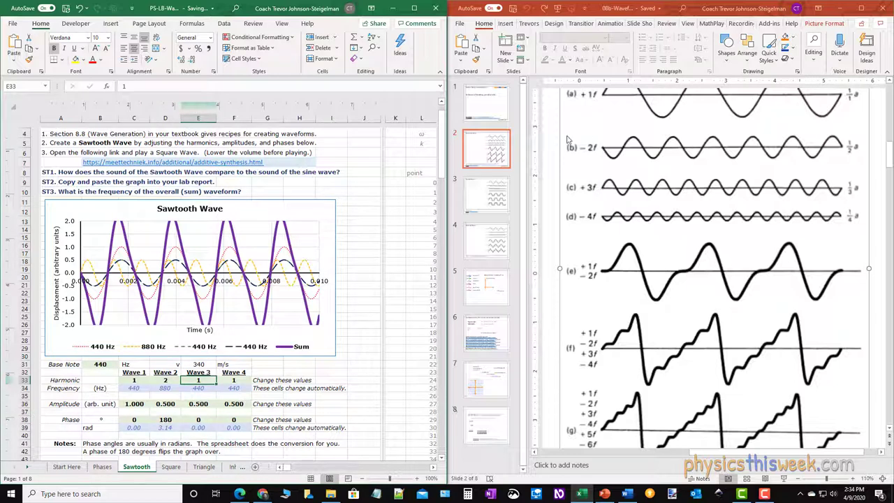
{"action": "mouse_move", "coordinate": [367, 345]}
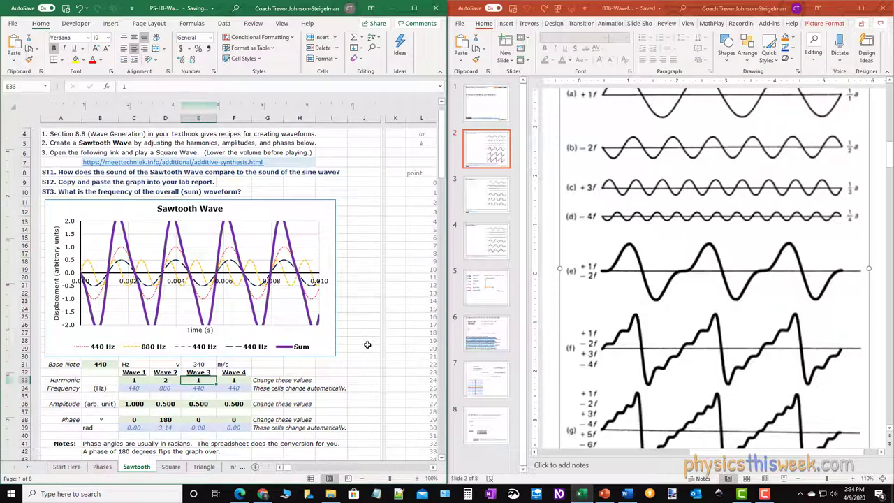
- Make Wave 3 harmonic 3 (1320 Hz) in E33 and check its phase cell E38
{"action": "type", "text": "3"}
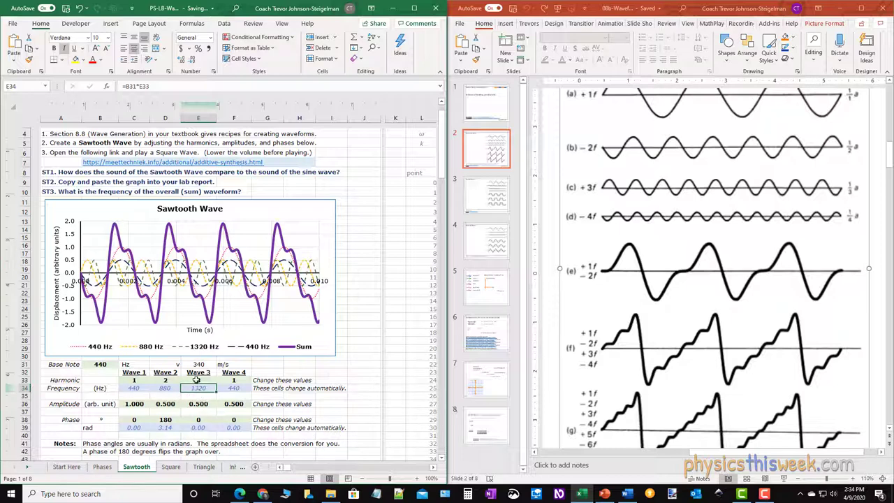
{"action": "left_click", "coordinate": [189, 278]}
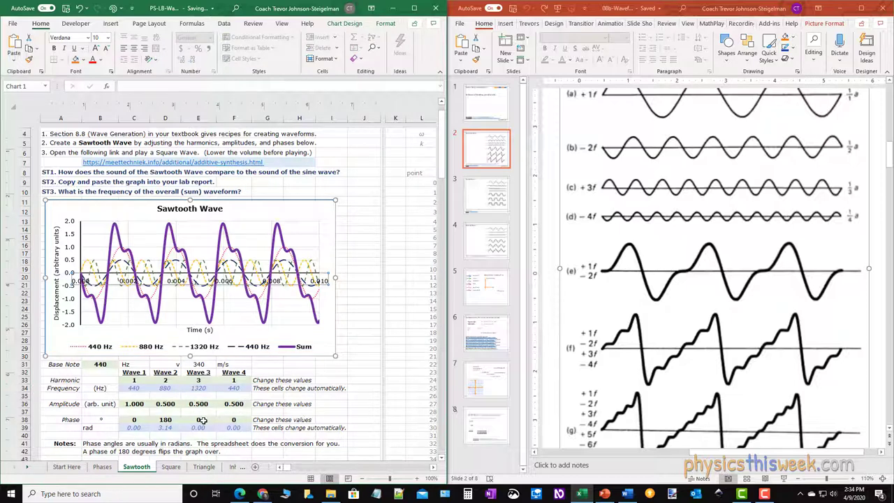
{"action": "left_click", "coordinate": [198, 419]}
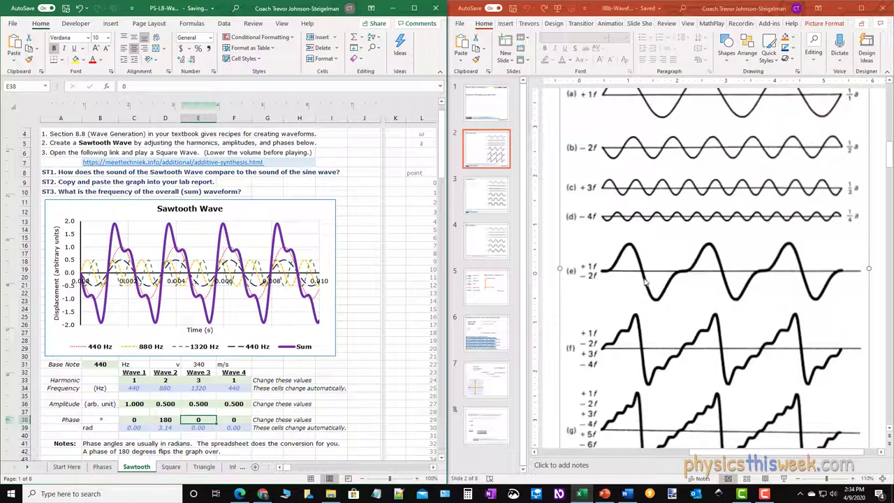
{"action": "mouse_move", "coordinate": [608, 296]}
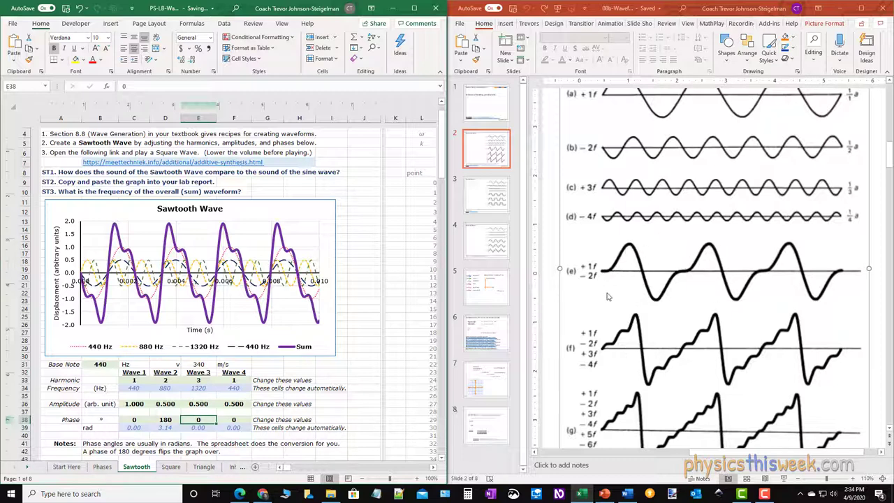
{"action": "mouse_move", "coordinate": [683, 273]}
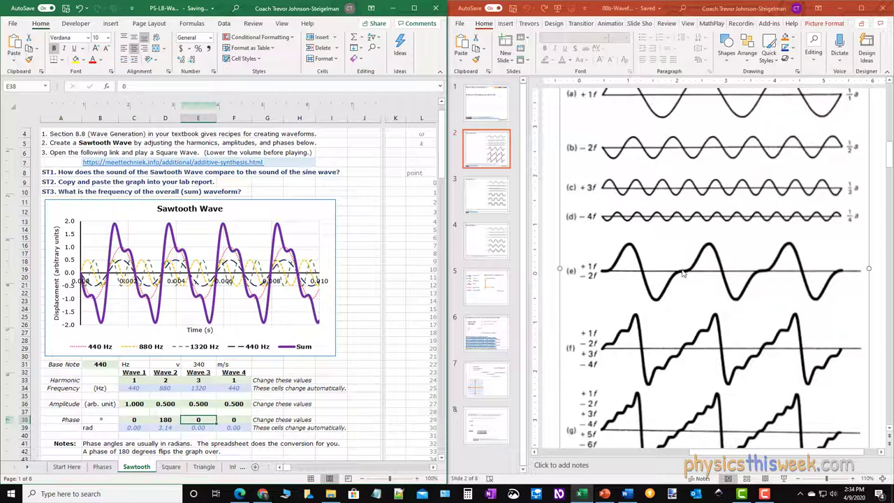
{"action": "mouse_move", "coordinate": [594, 334]}
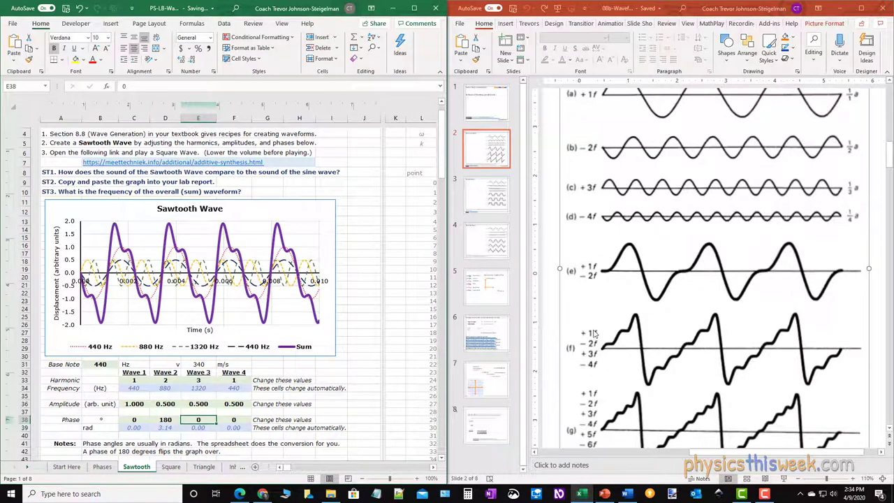
{"action": "mouse_move", "coordinate": [644, 342]}
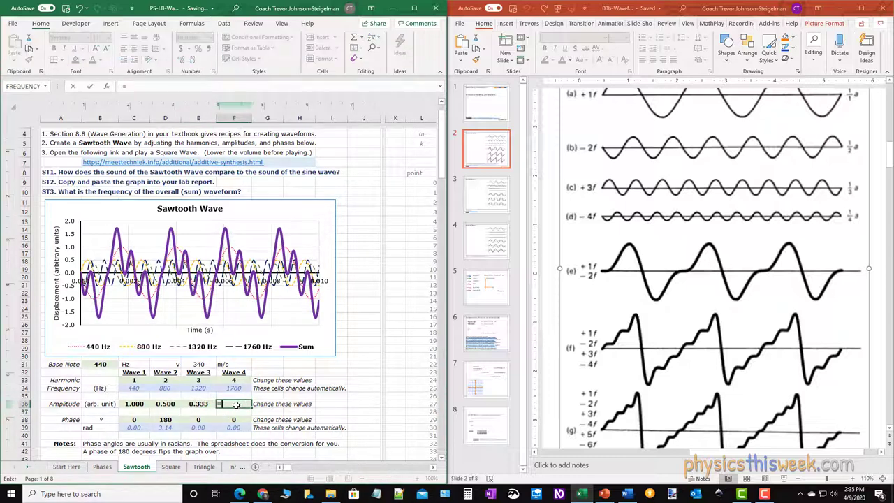
- Enter =1/4 as Wave 4's amplitude and 180 as its phase in F38
{"action": "type", "text": "=1/4"}
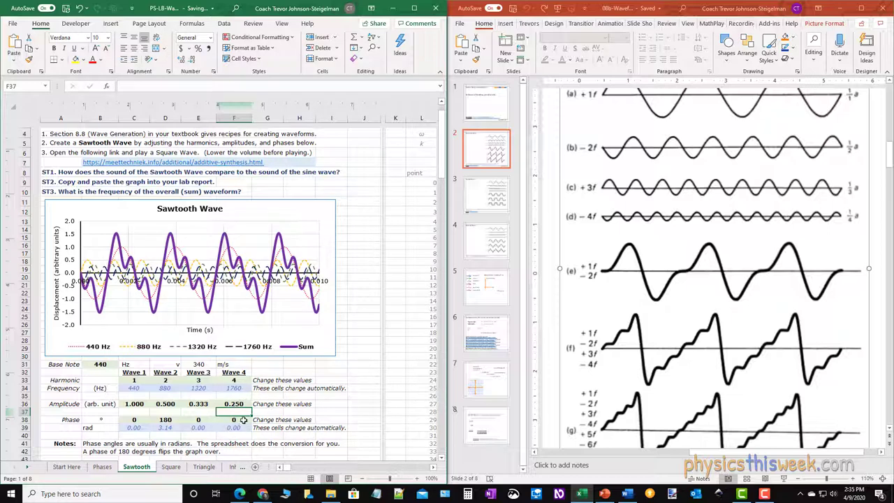
{"action": "type", "text": "18"}
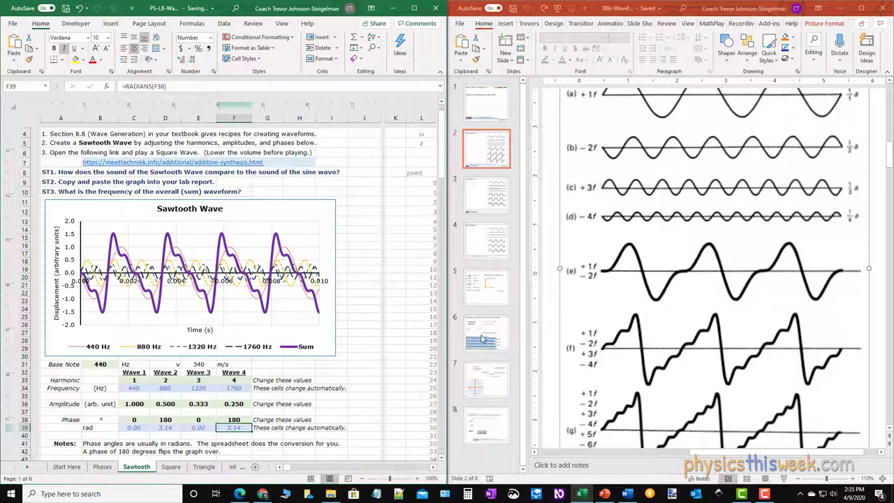
{"action": "mouse_move", "coordinate": [573, 308]}
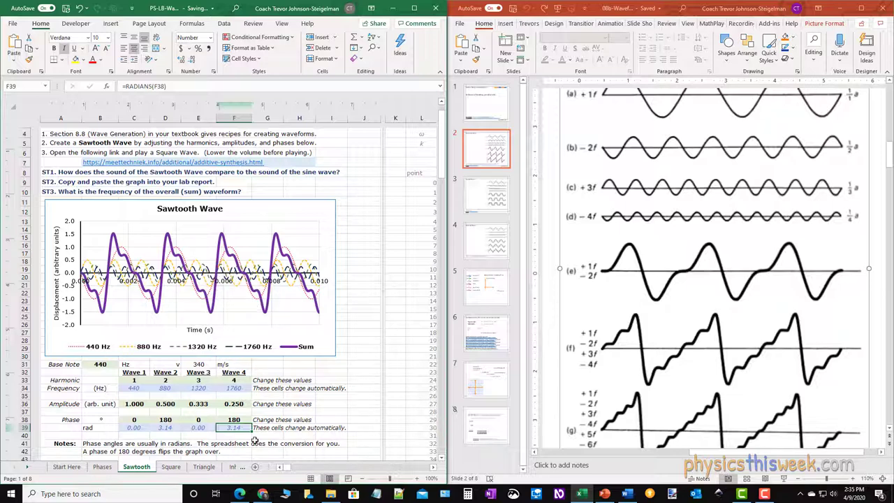
{"action": "mouse_move", "coordinate": [254, 297]}
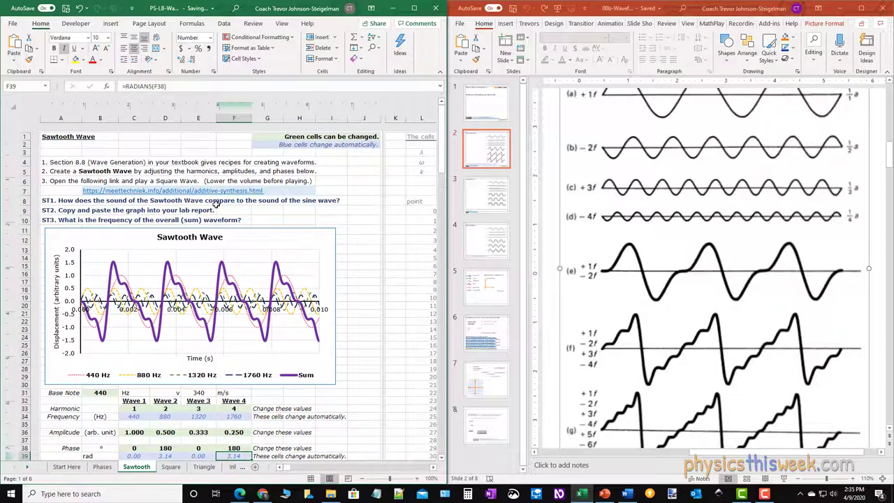
{"action": "mouse_move", "coordinate": [109, 217]}
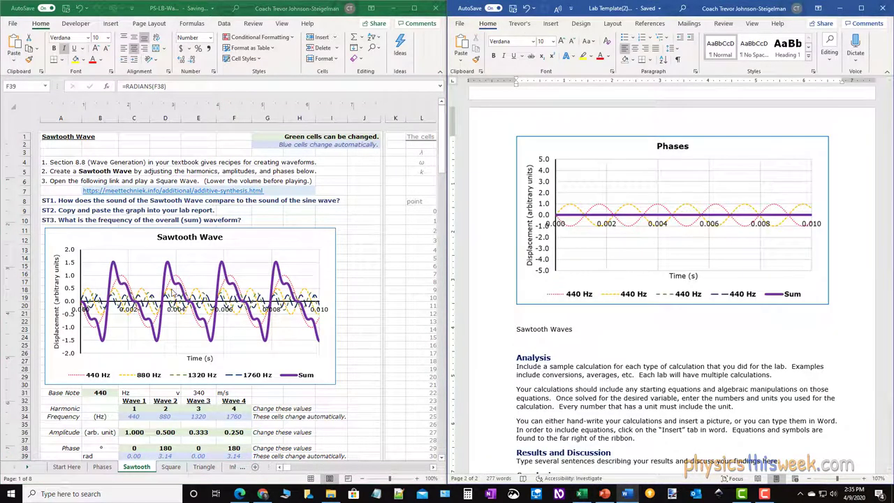
- Paste the Sawtooth Wave chart into the report with Keep Destination Theme & Embed Workbook and style its caption as a heading
{"action": "right_click", "coordinate": [171, 294]}
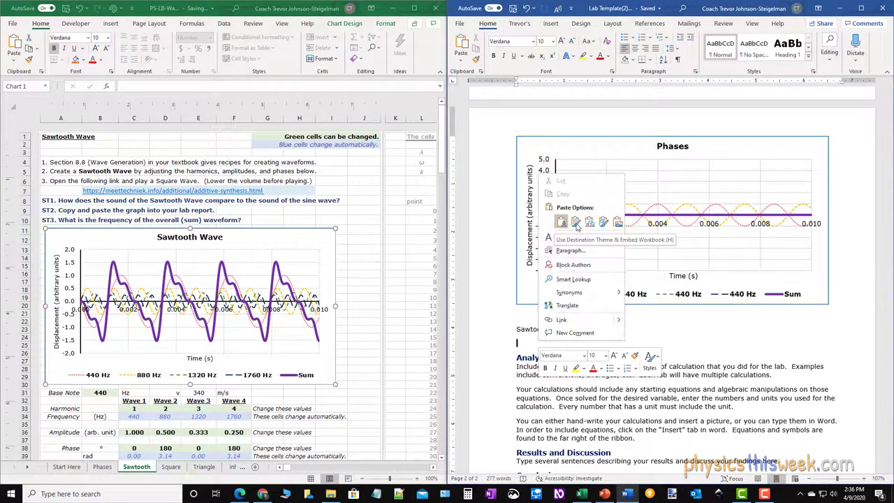
{"action": "left_click", "coordinate": [561, 223]}
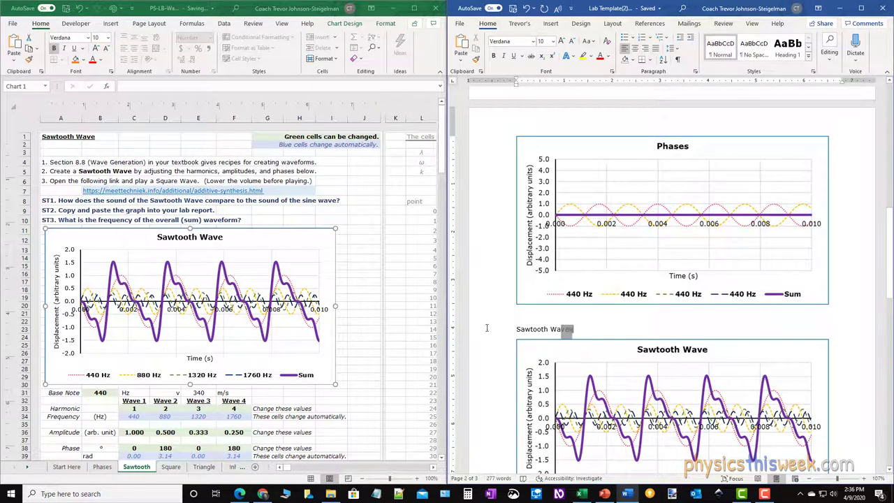
{"action": "double_click", "coordinate": [545, 329]}
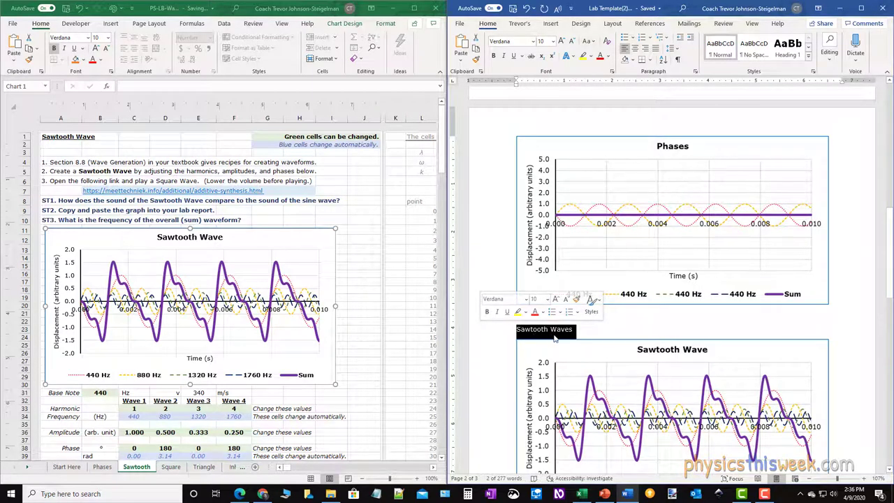
{"action": "mouse_move", "coordinate": [810, 57]}
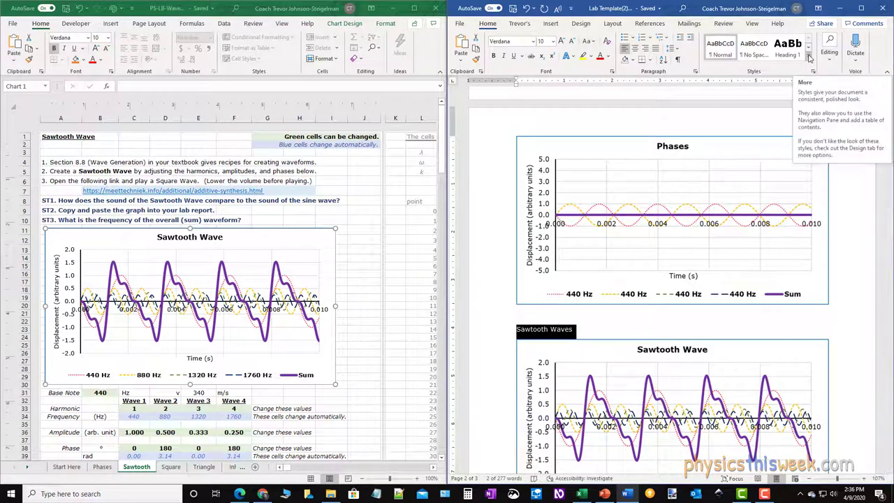
{"action": "left_click", "coordinate": [809, 59]}
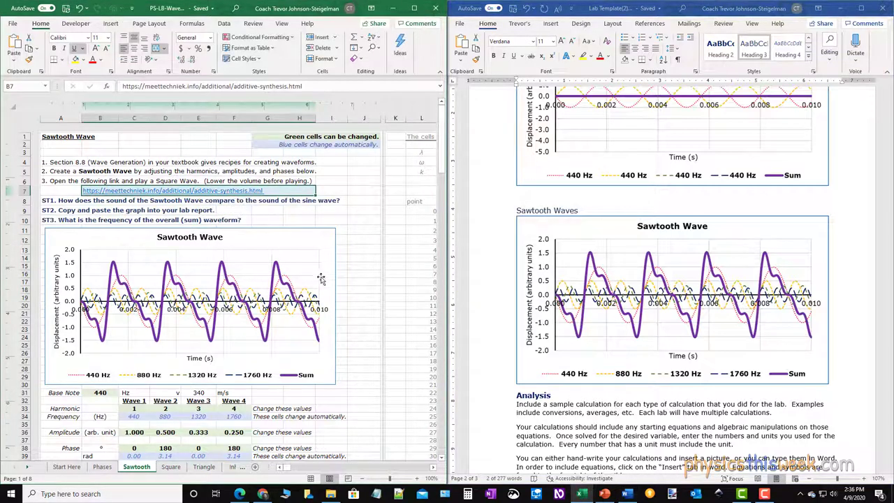
- Load the Saw tooth preset in the Harmonic Waveform Generator, giving H1–H11 amplitudes 1 down to 0.091
{"action": "left_click", "coordinate": [173, 190]}
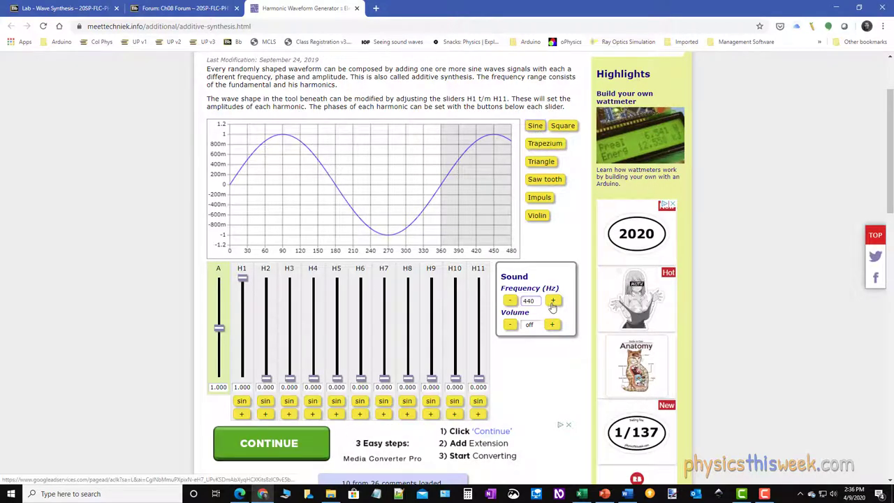
{"action": "left_click", "coordinate": [552, 324]}
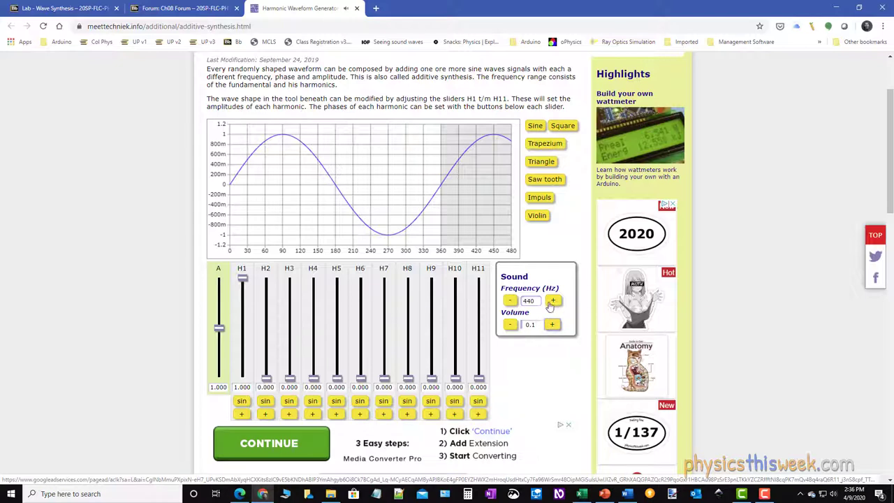
{"action": "mouse_move", "coordinate": [544, 179]}
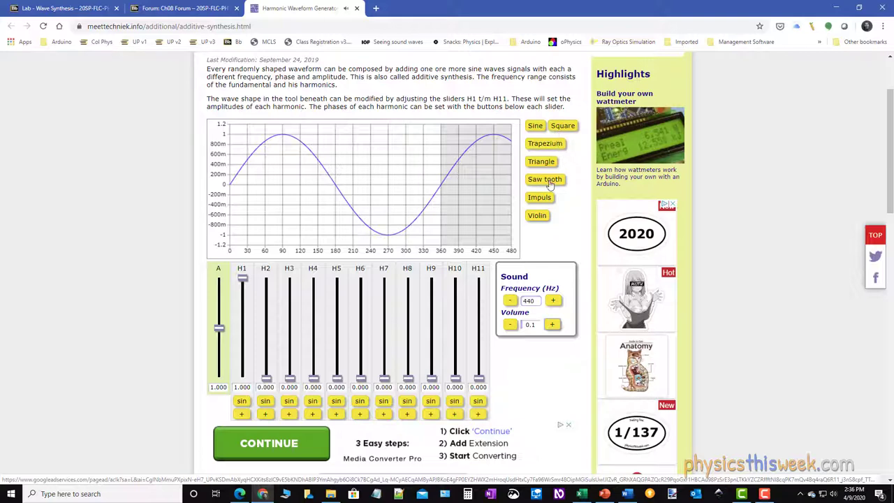
{"action": "left_click", "coordinate": [545, 179]}
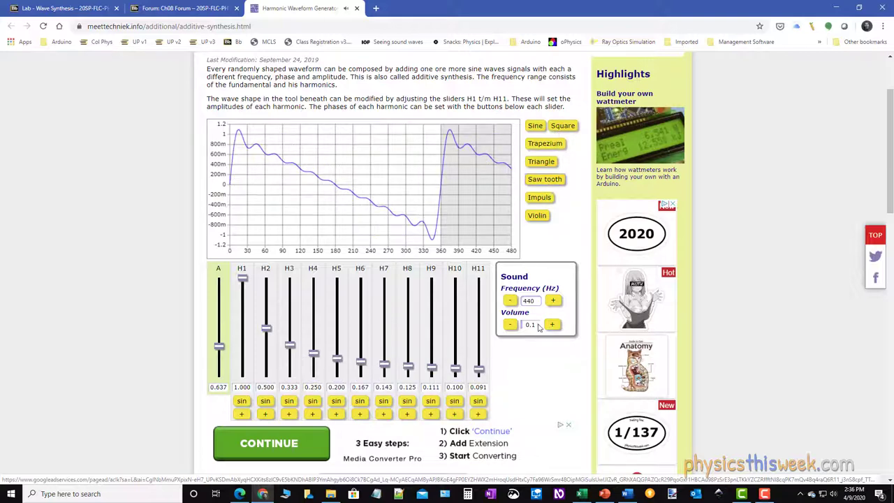
{"action": "left_click", "coordinate": [510, 325]}
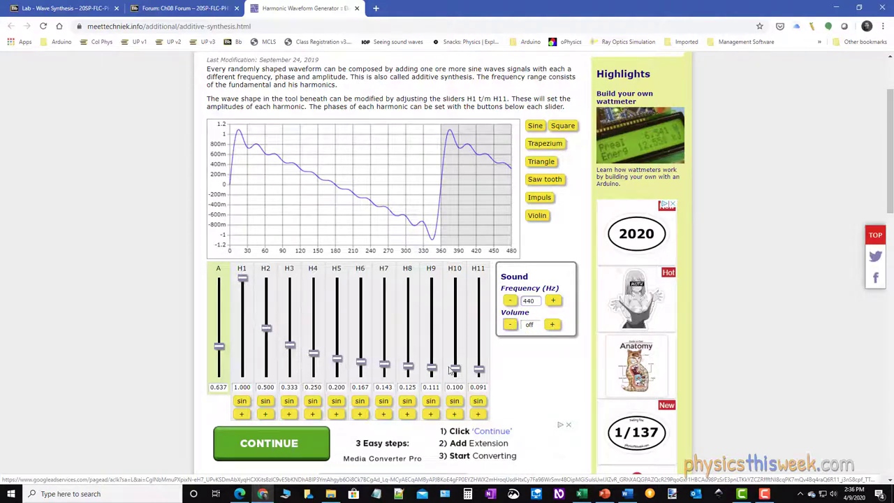
{"action": "mouse_move", "coordinate": [250, 281]}
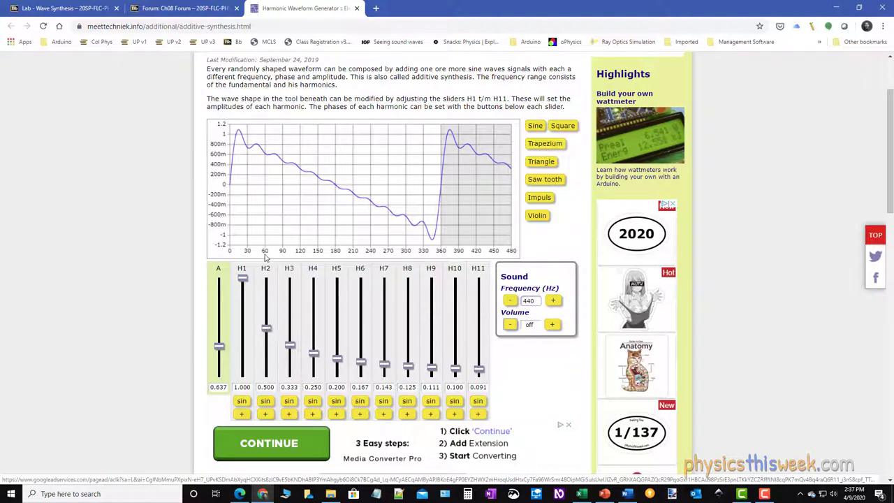
{"action": "mouse_move", "coordinate": [283, 301]}
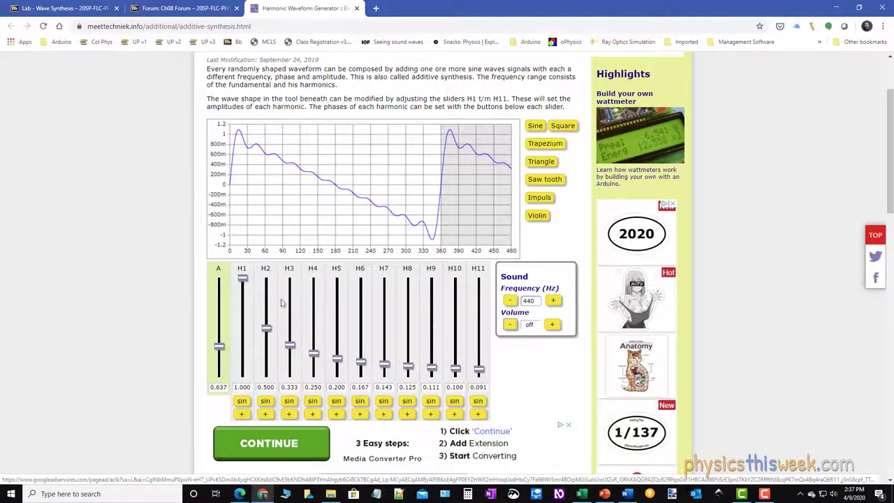
{"action": "mouse_move", "coordinate": [313, 299]}
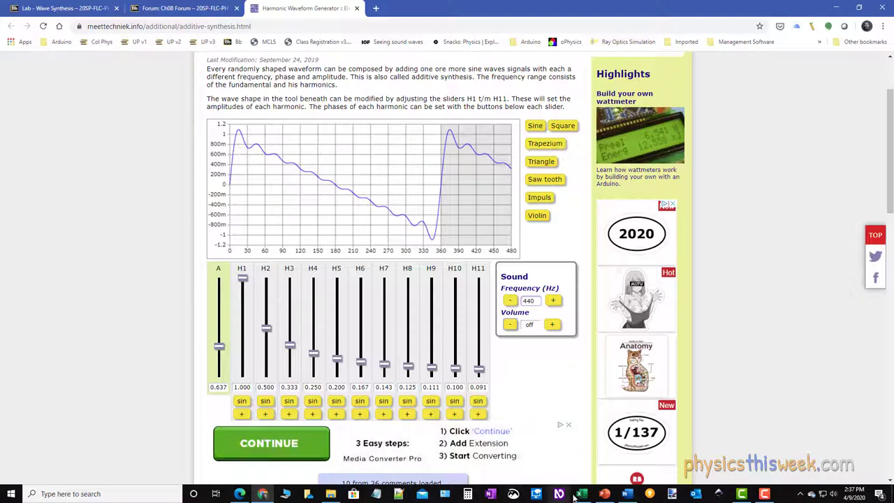
{"action": "mouse_move", "coordinate": [604, 494]}
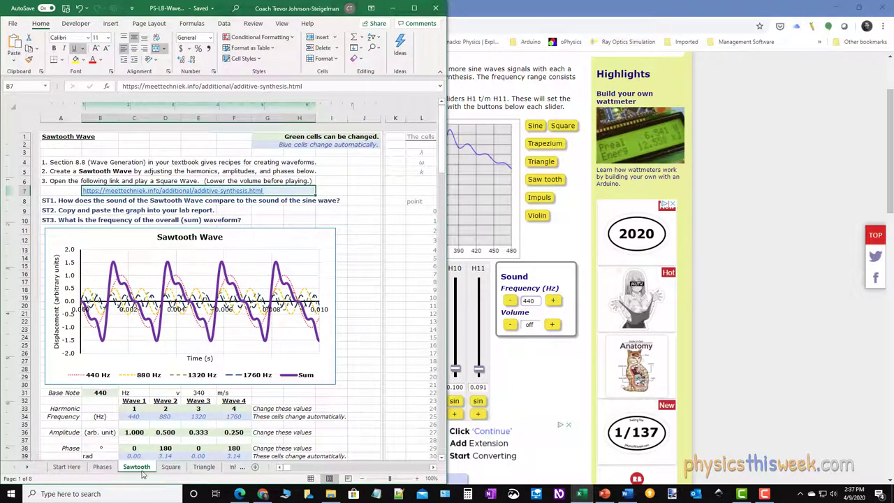
- Move through the Square sheet to the Triangle sheet with its Triangle Wave chart
{"action": "left_click", "coordinate": [171, 467]}
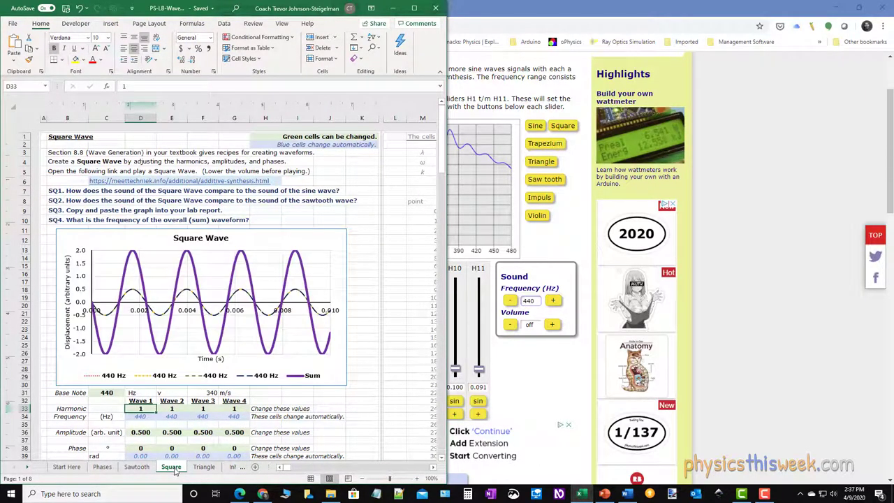
{"action": "left_click", "coordinate": [204, 466]}
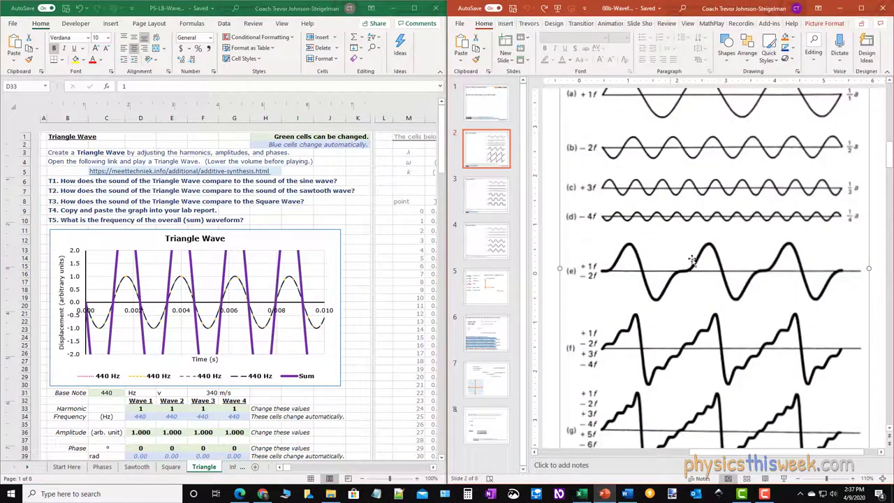
- Advance through the square-wave slide to the triangle-wave recipe on slide 4
{"action": "left_click", "coordinate": [486, 194]}
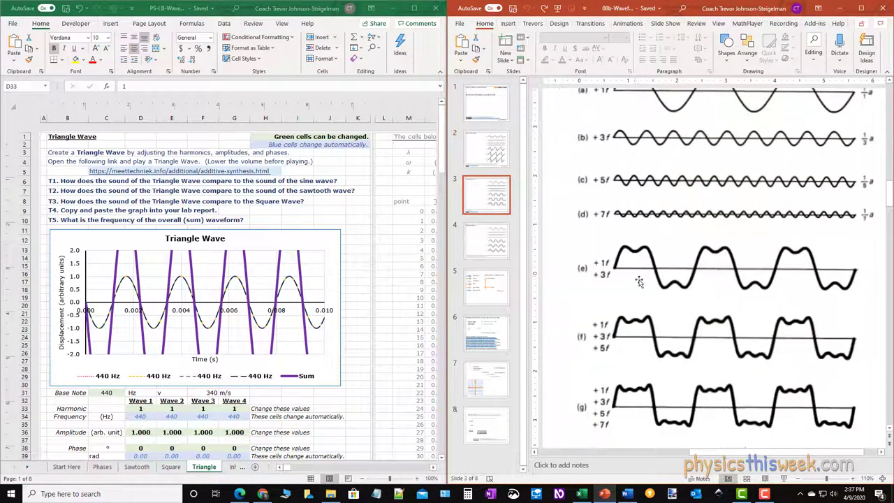
{"action": "left_click", "coordinate": [486, 241]}
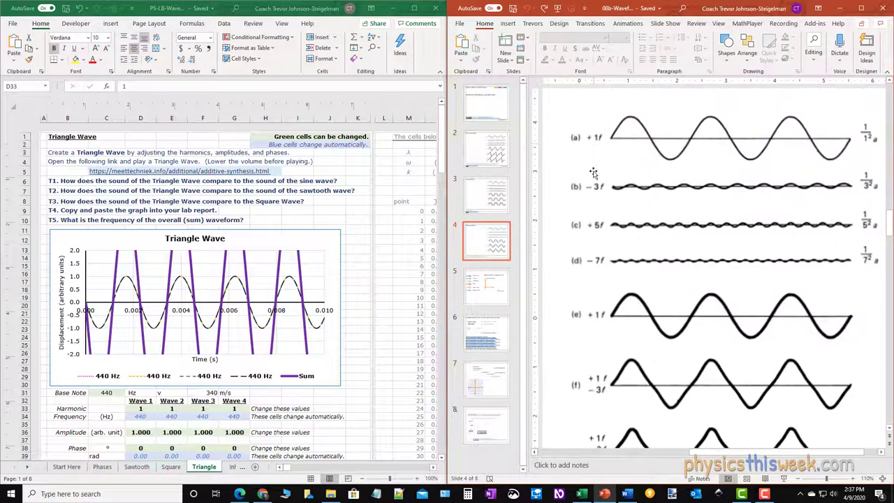
{"action": "mouse_move", "coordinate": [593, 140]}
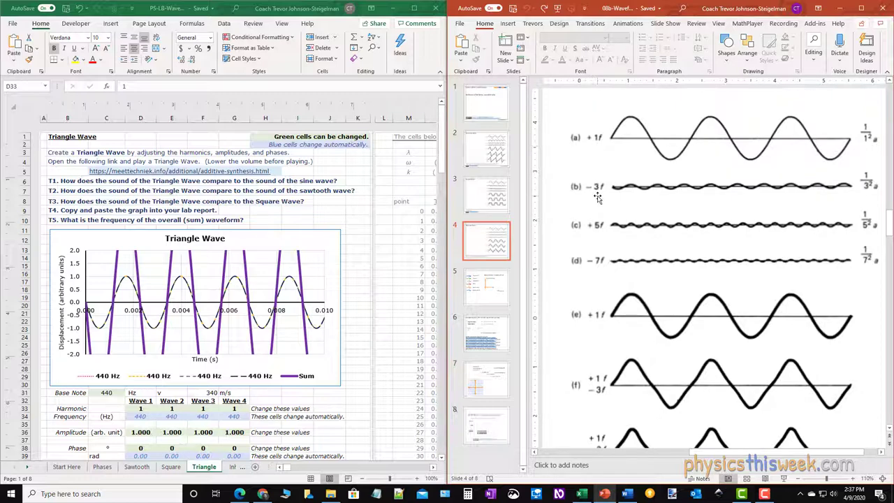
{"action": "mouse_move", "coordinate": [869, 131]}
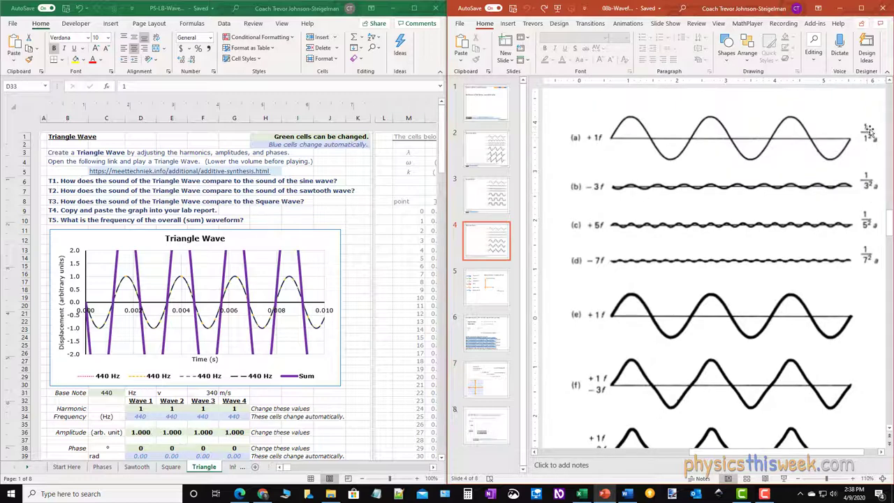
{"action": "mouse_move", "coordinate": [870, 143]}
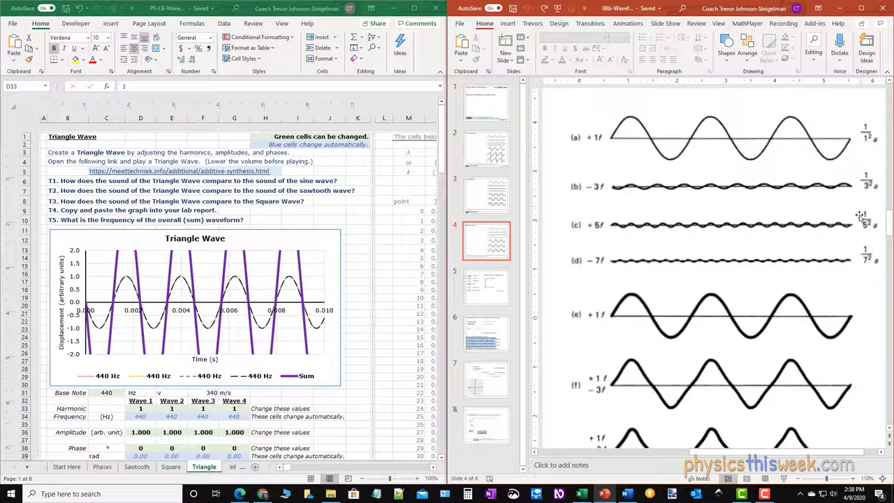
{"action": "mouse_move", "coordinate": [788, 205]}
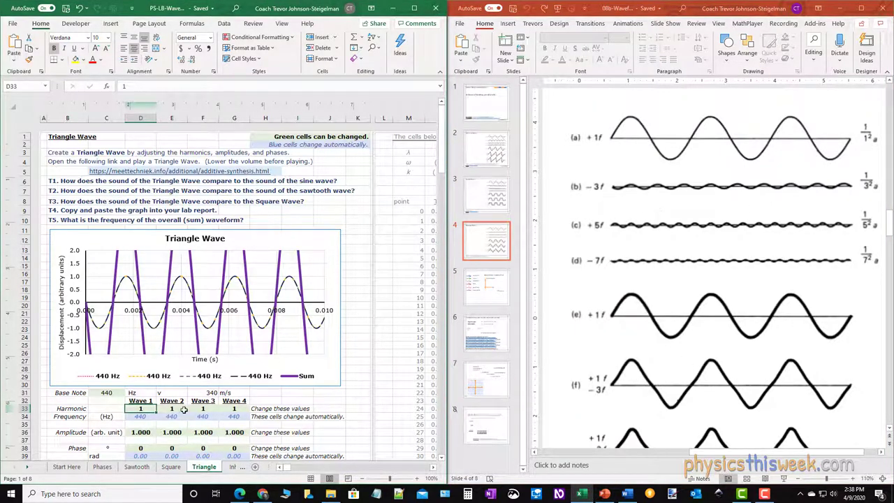
- Make Wave 2 the third harmonic with amplitude =1/3^2, shown as 0.111
{"action": "left_click", "coordinate": [171, 408]}
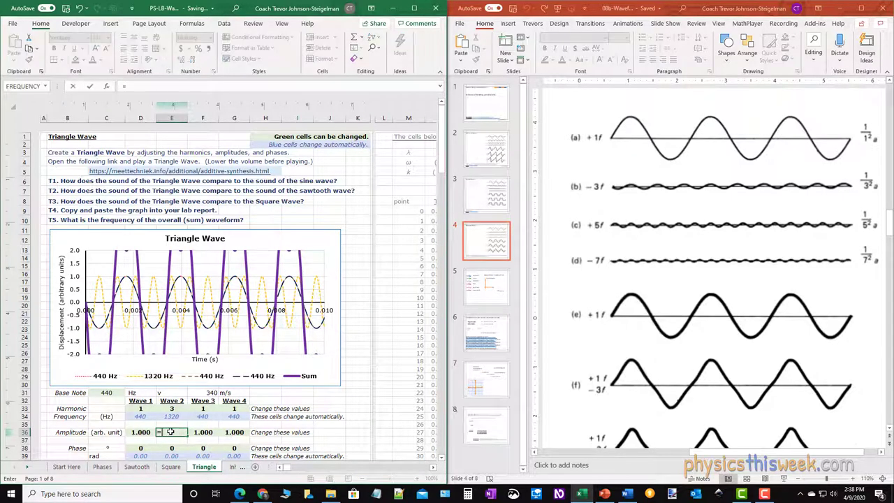
{"action": "type", "text": "=1/"}
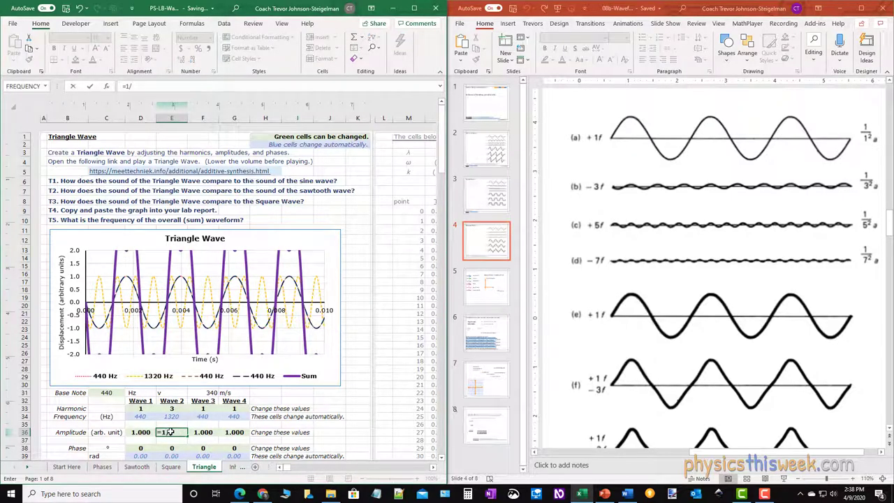
{"action": "type", "text": "3^"}
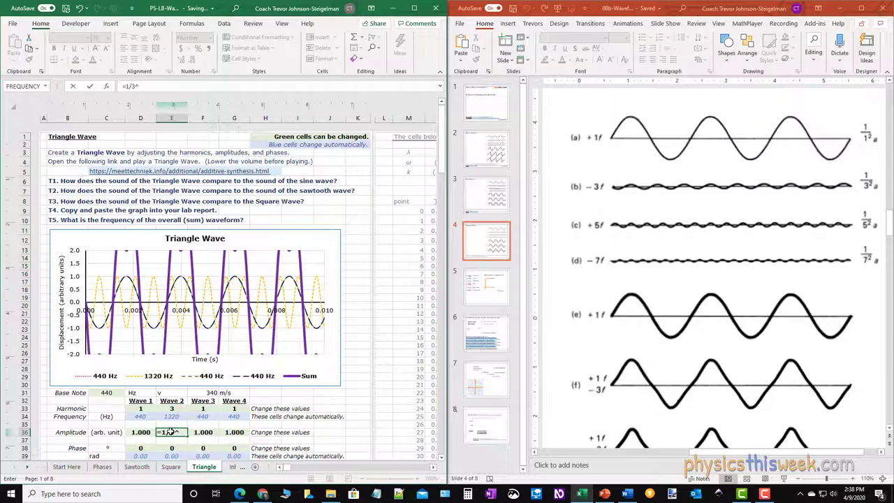
{"action": "type", "text": "2"}
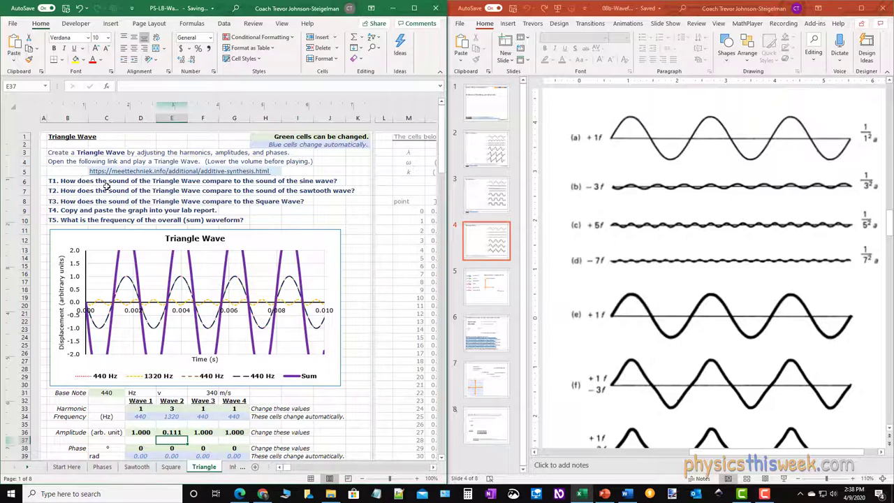
{"action": "mouse_move", "coordinate": [213, 190]}
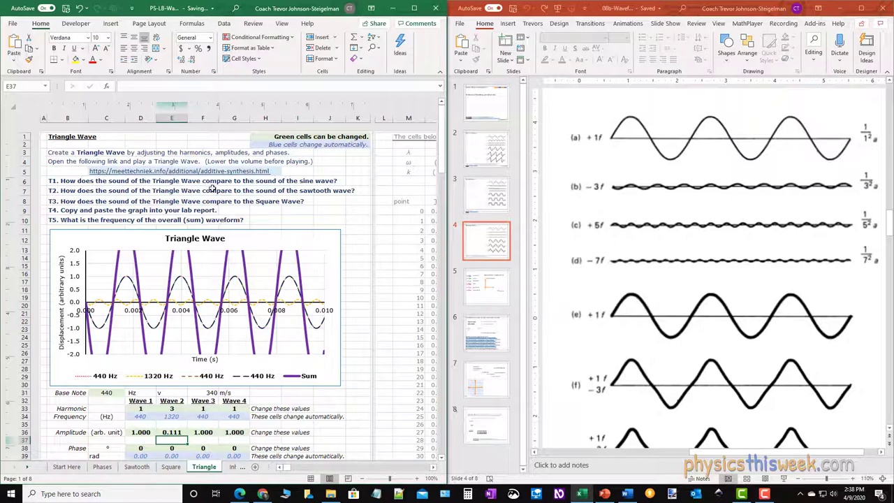
{"action": "mouse_move", "coordinate": [243, 219]}
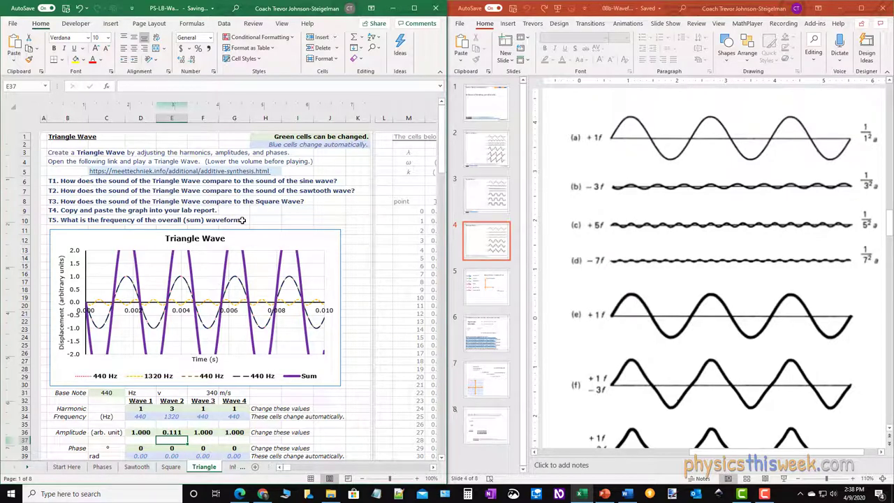
{"action": "mouse_move", "coordinate": [145, 440]}
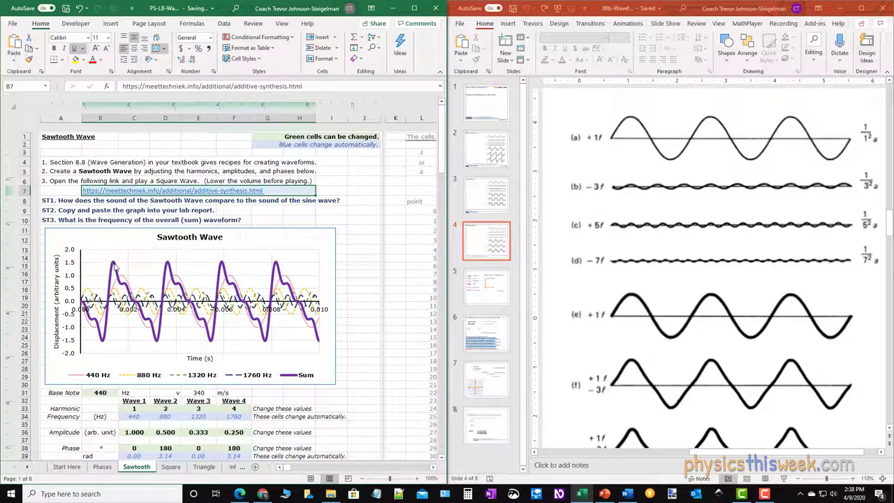
{"action": "mouse_move", "coordinate": [115, 267]}
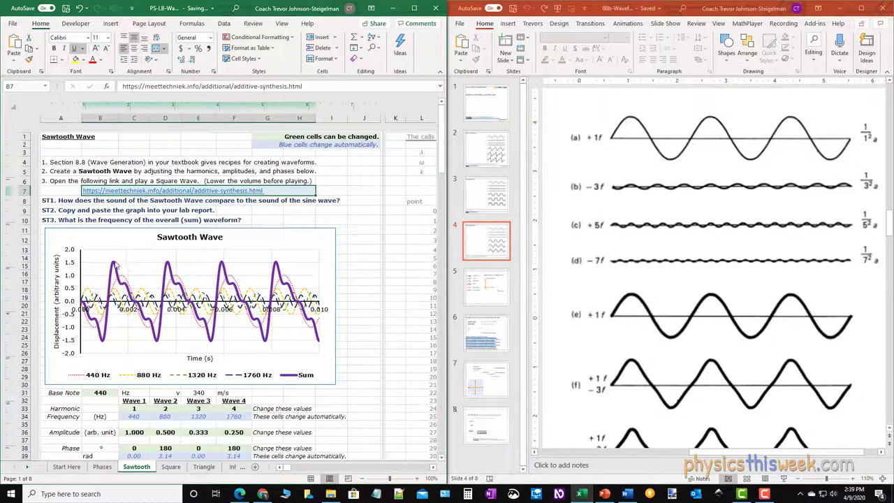
{"action": "mouse_move", "coordinate": [115, 264]}
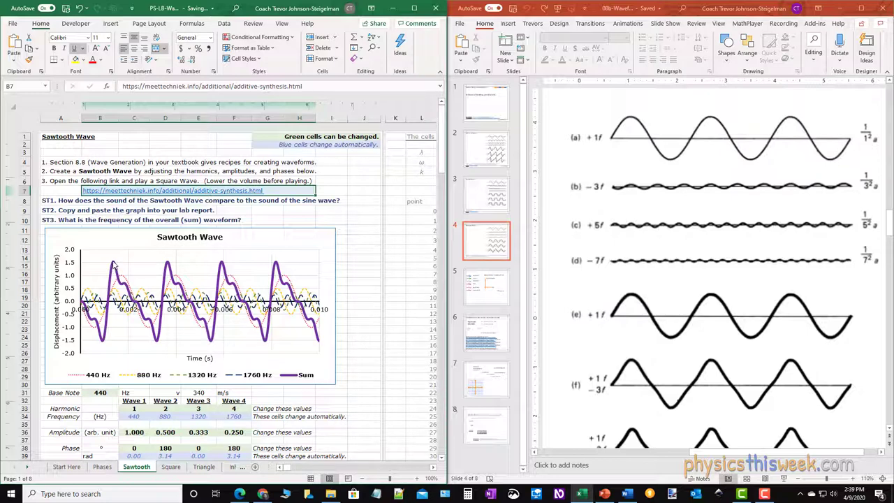
- Read the Sawtooth chart's Sum peaks near 0.0014 s and 0.0082 s, then return to the Triangle sheet
{"action": "left_click", "coordinate": [189, 305]}
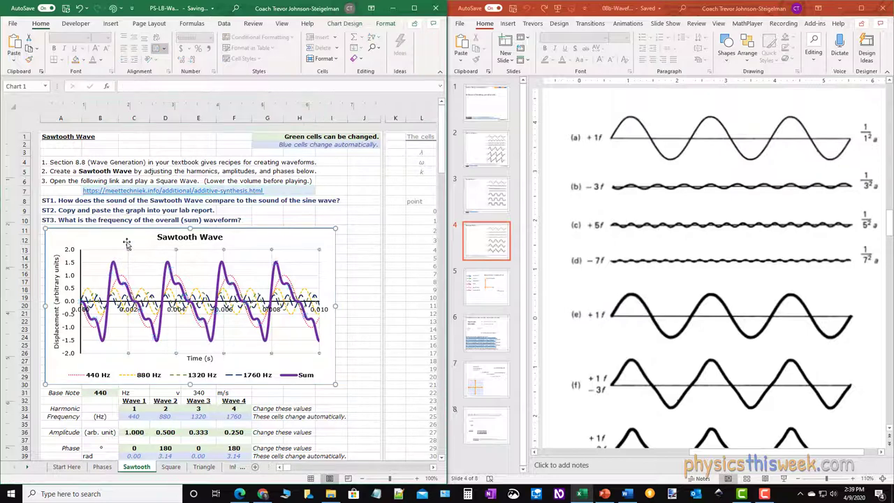
{"action": "mouse_move", "coordinate": [129, 265]}
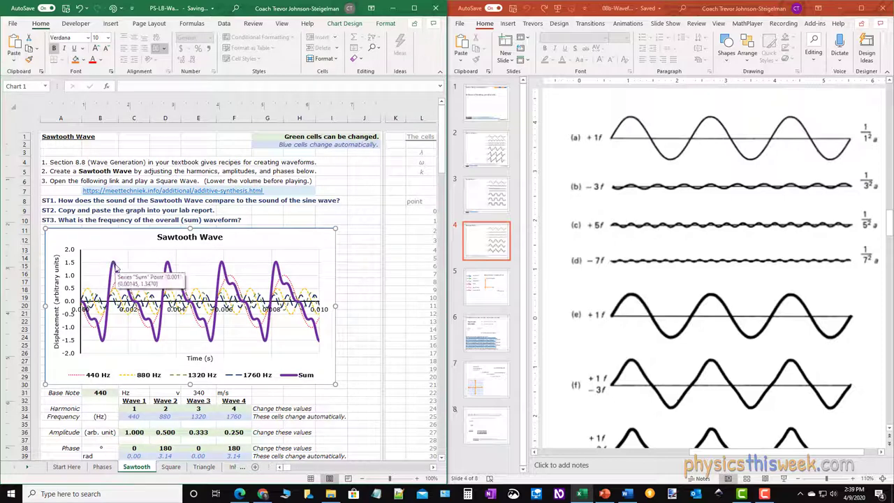
{"action": "mouse_move", "coordinate": [117, 267]}
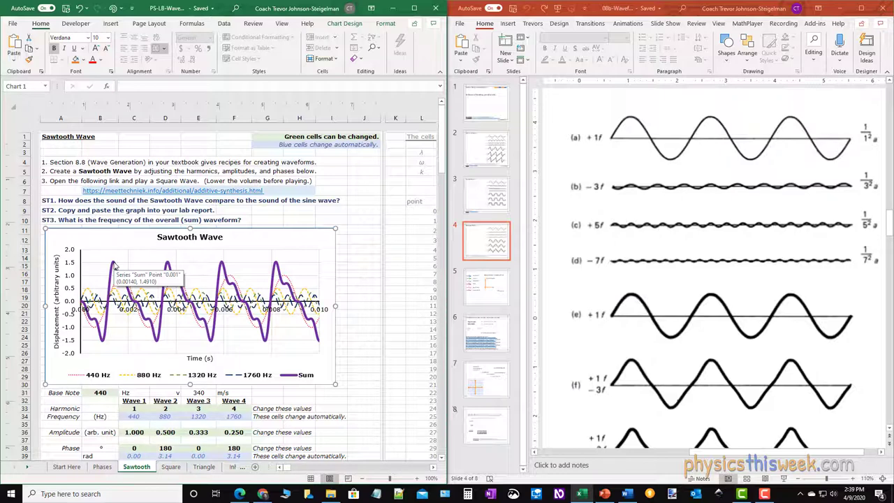
{"action": "mouse_move", "coordinate": [276, 290]}
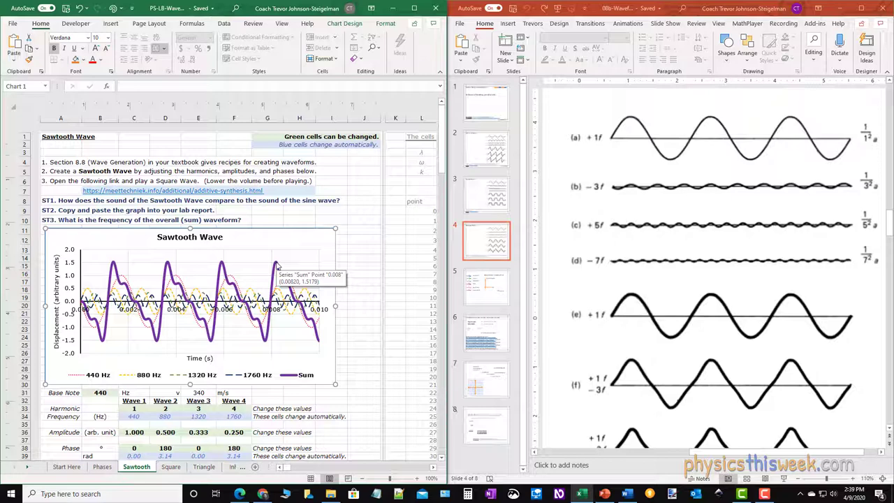
{"action": "mouse_move", "coordinate": [167, 255]}
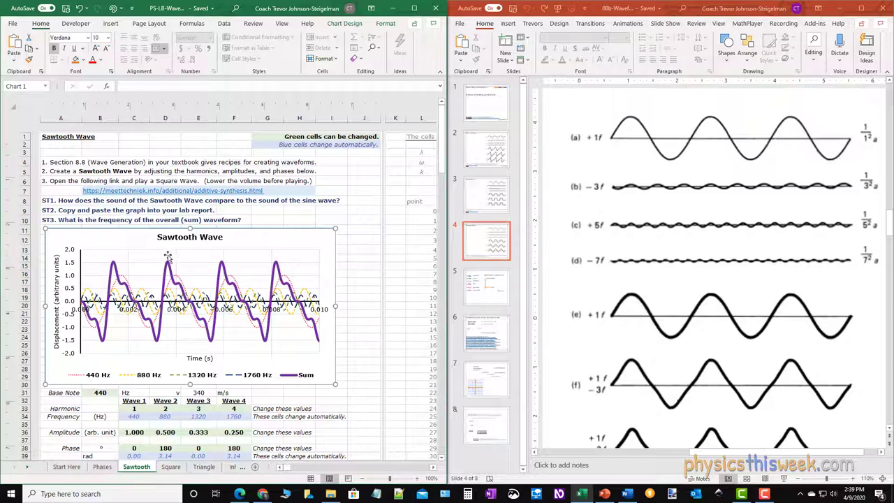
{"action": "mouse_move", "coordinate": [278, 267]}
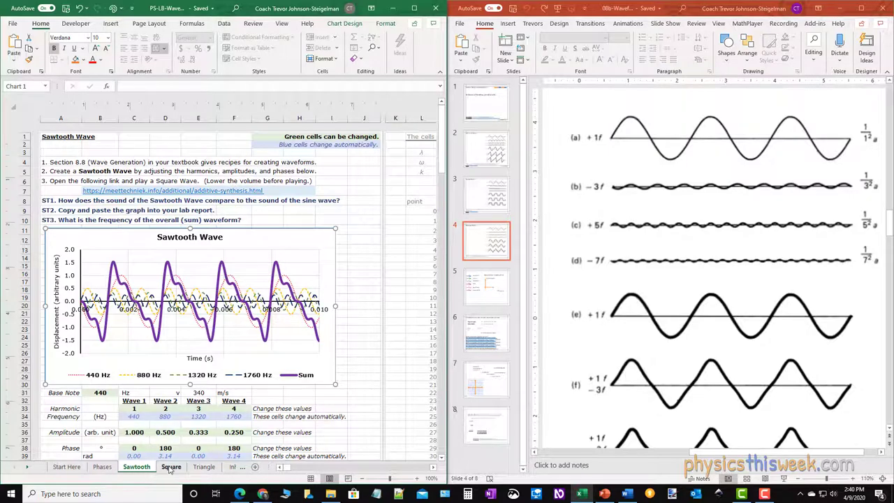
{"action": "left_click", "coordinate": [204, 466]}
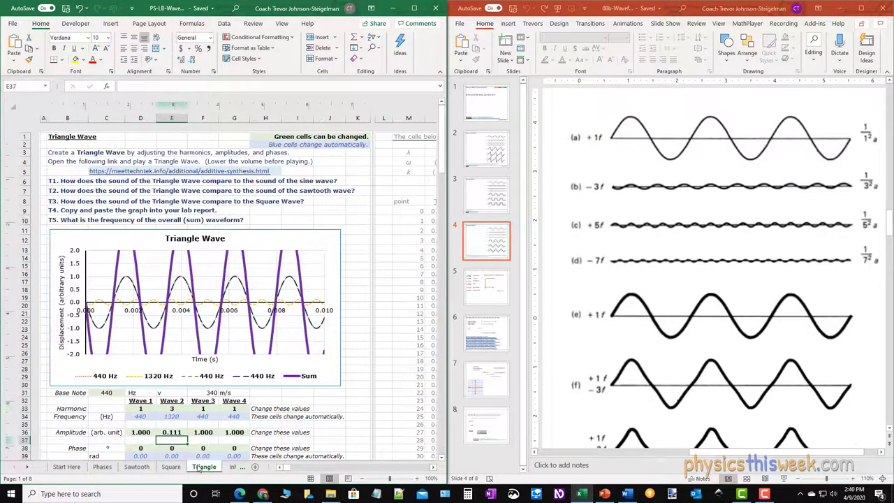